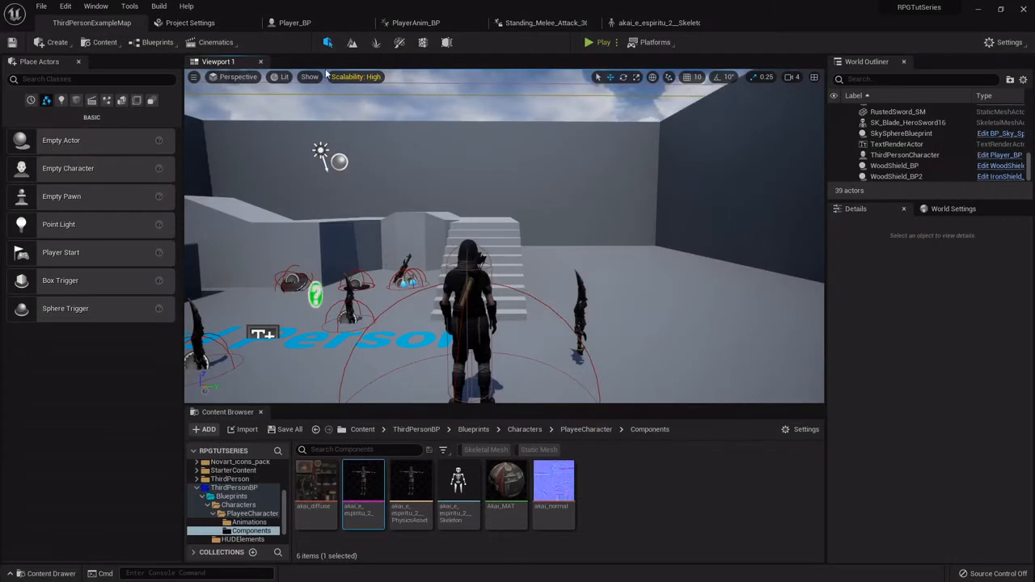
Step: Switch to Player_BP and expand then collapse the Player Stats variable group to review it
{"action": "left_click", "coordinate": [294, 22]}
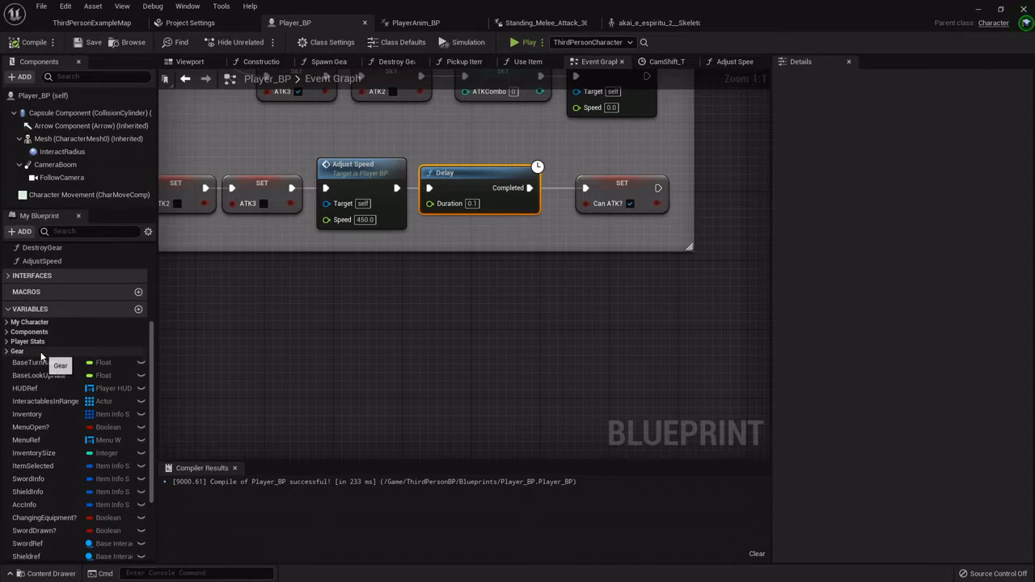
{"action": "scroll", "scroll_direction": "down", "scroll_amount": 3}
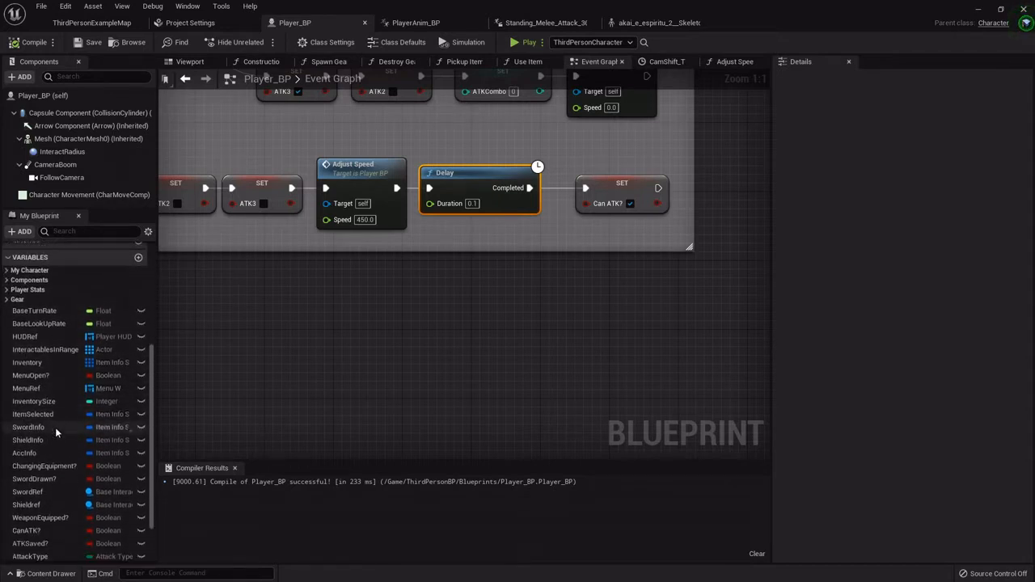
{"action": "left_click", "coordinate": [8, 342]}
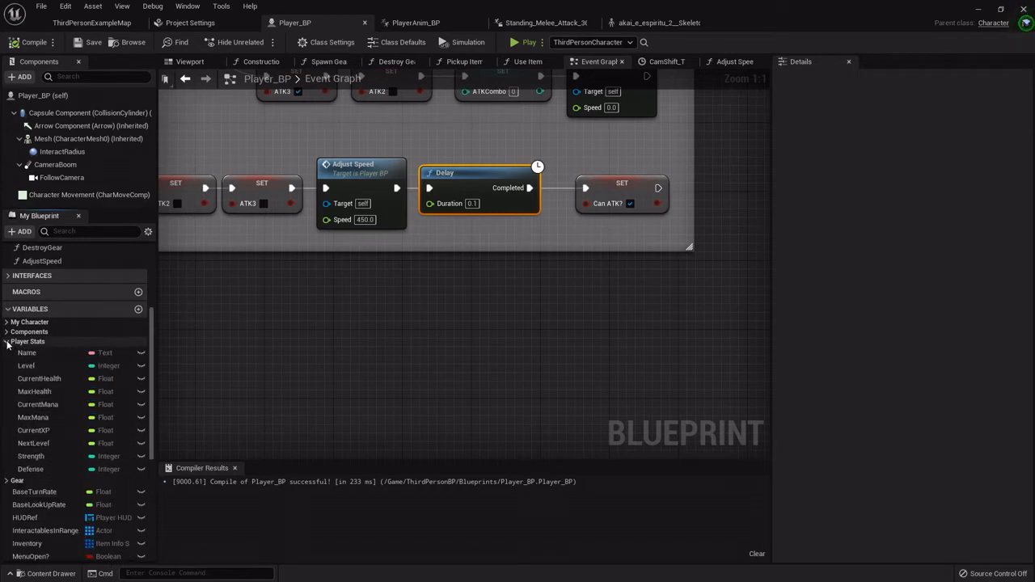
{"action": "left_click", "coordinate": [7, 351]}
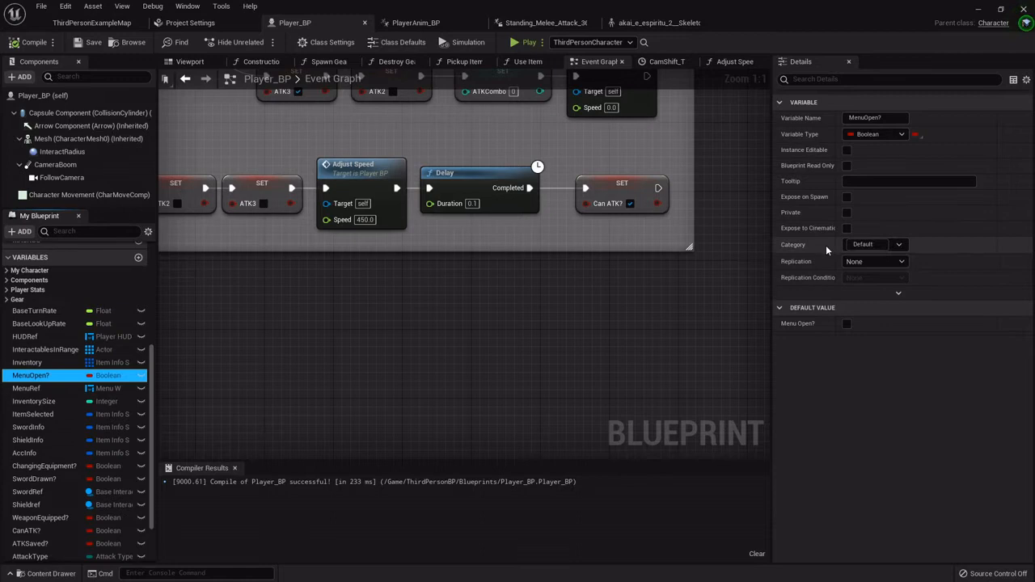
Step: Assign MenuOpen?, WeaponEquipped? and the attack flags to a new Booleans category, then expand Gear
{"action": "left_click", "coordinate": [898, 244]}
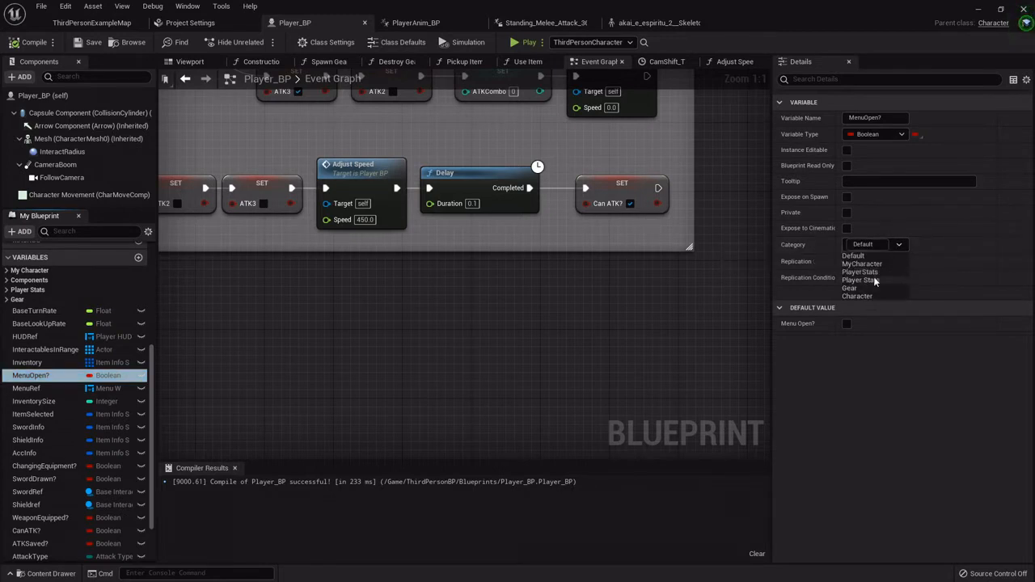
{"action": "left_click", "coordinate": [873, 244]}
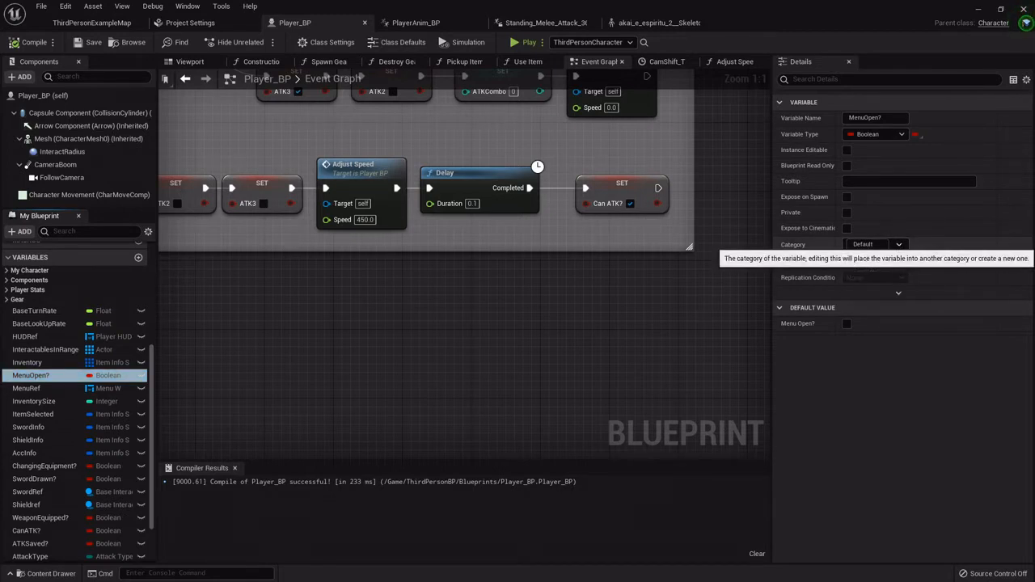
{"action": "left_click", "coordinate": [870, 244]}
{"action": "type", "text": "Booleans"}
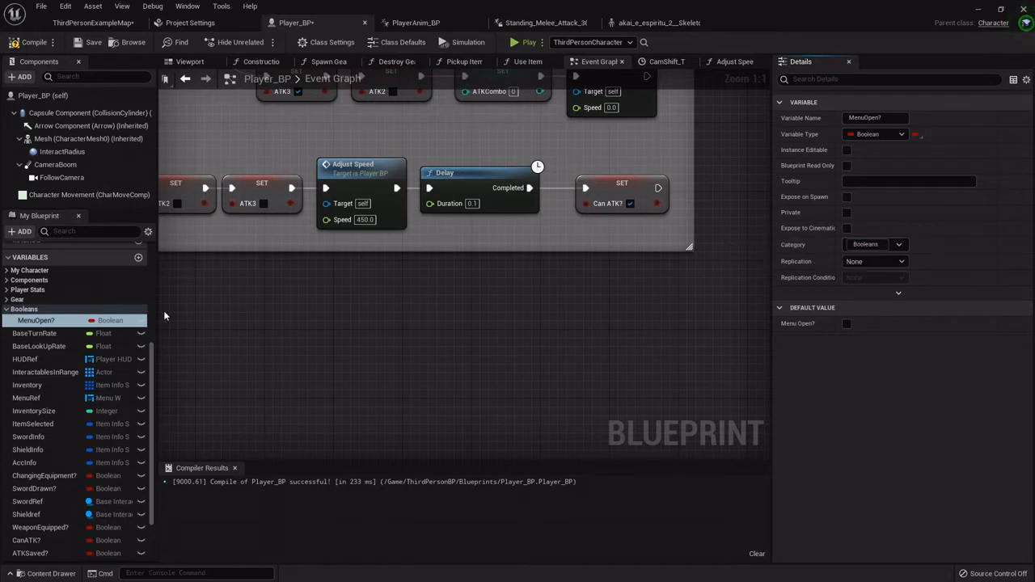
{"action": "mouse_move", "coordinate": [44, 475]}
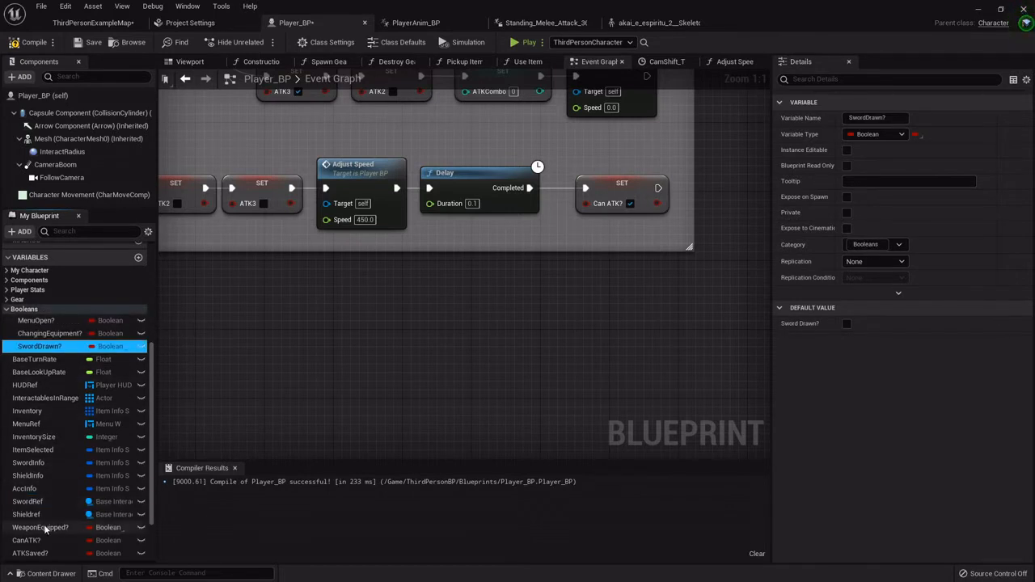
{"action": "left_click", "coordinate": [40, 527]}
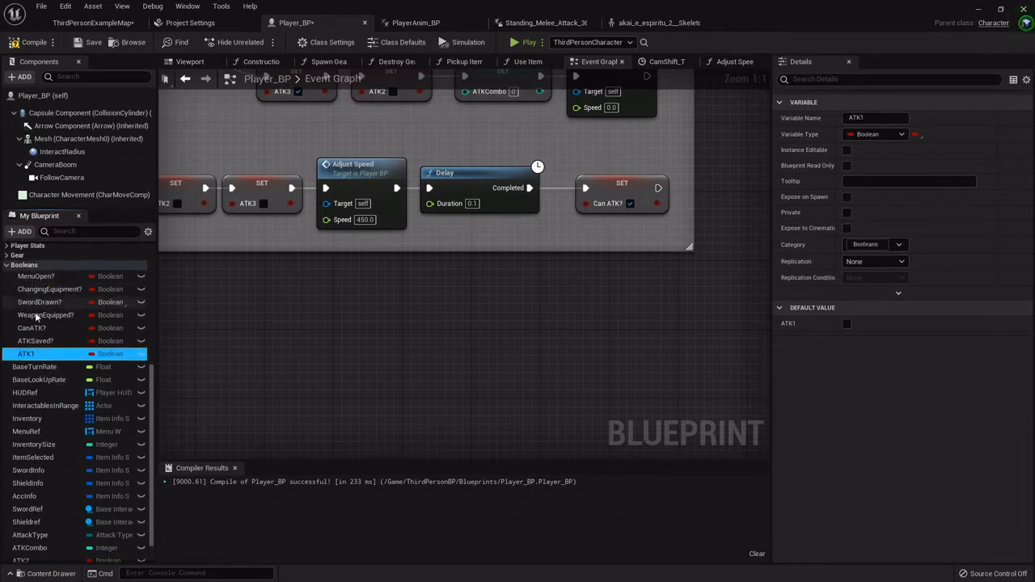
{"action": "left_click", "coordinate": [21, 558]}
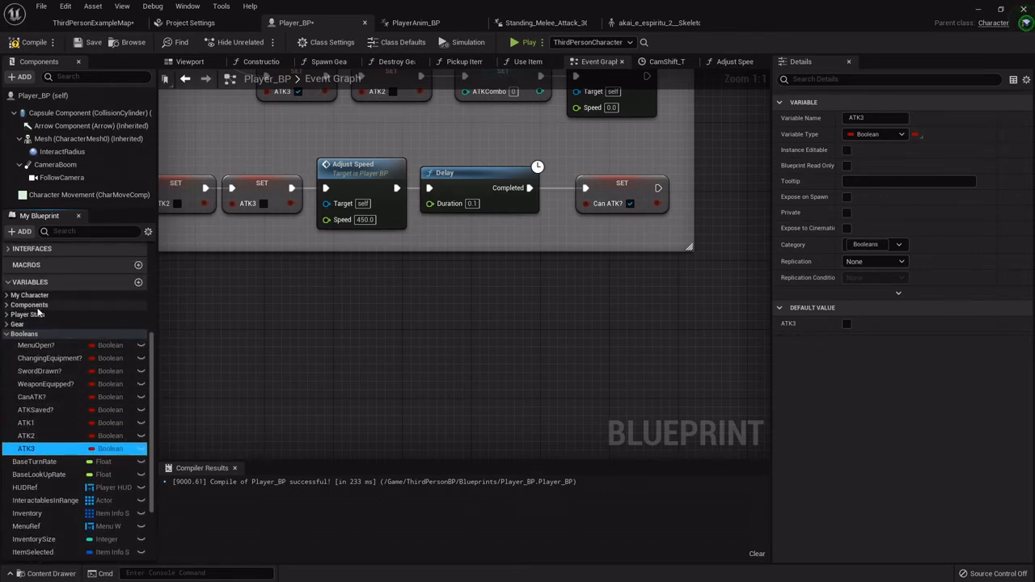
{"action": "left_click", "coordinate": [17, 323]}
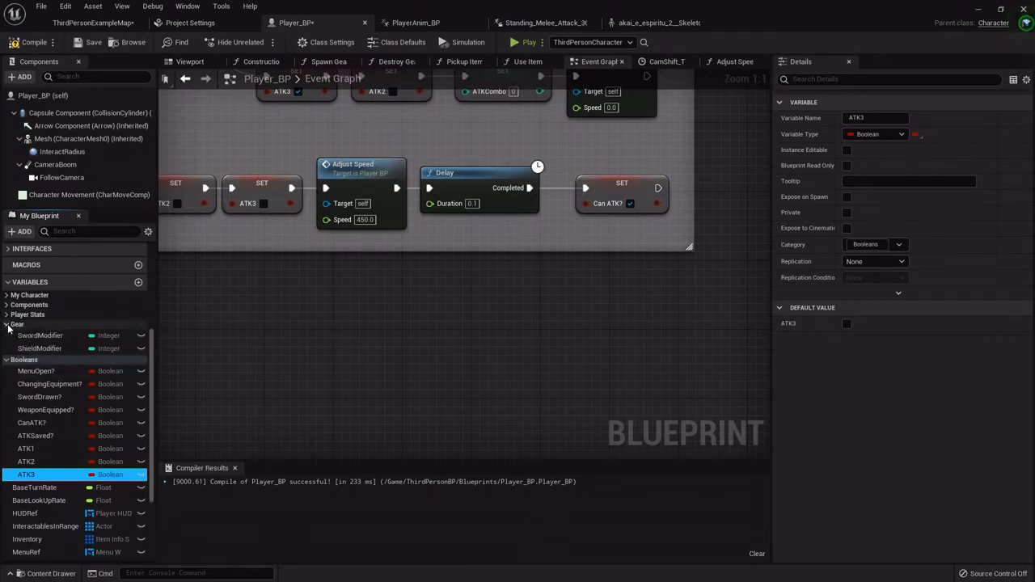
Step: Scroll the variable list to reach the sword, shield and accessory variables for the Gear category
{"action": "scroll", "scroll_direction": "down", "scroll_amount": 3}
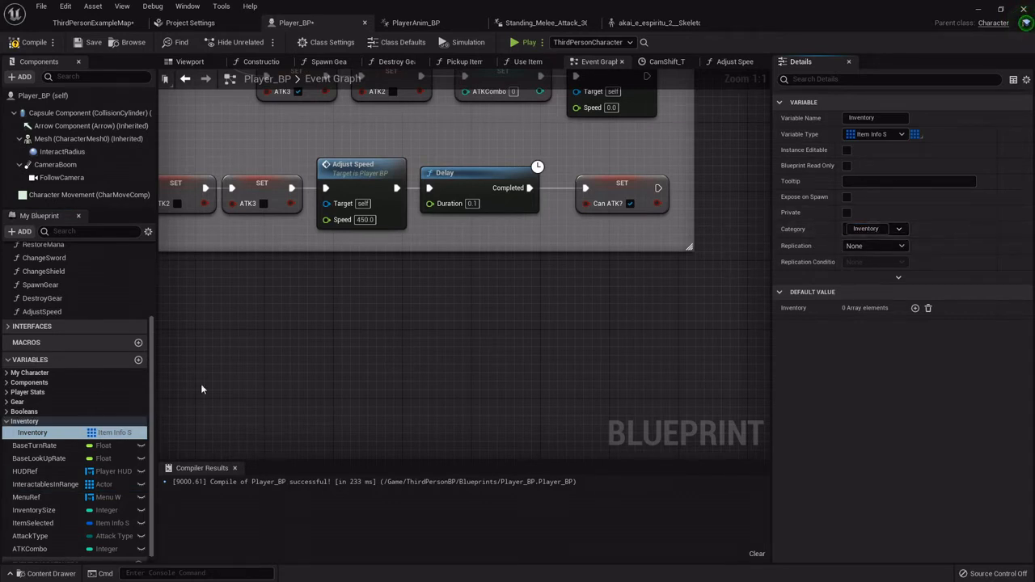
{"action": "mouse_move", "coordinate": [44, 484]}
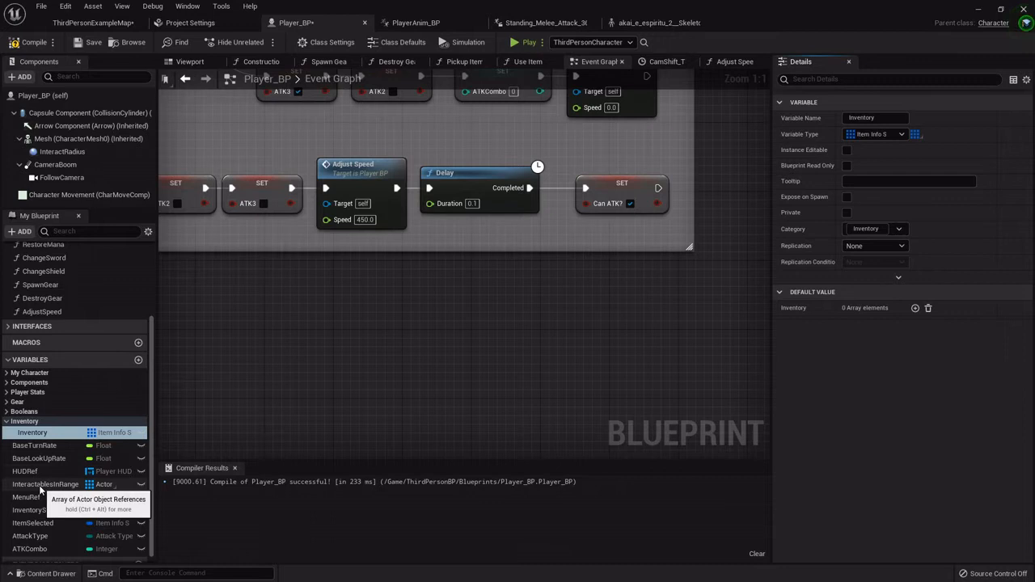
Step: Categorize InteractablesInRange under Inventory and place HUDRef and MenuRef in a new HUD category
{"action": "left_click", "coordinate": [45, 484]}
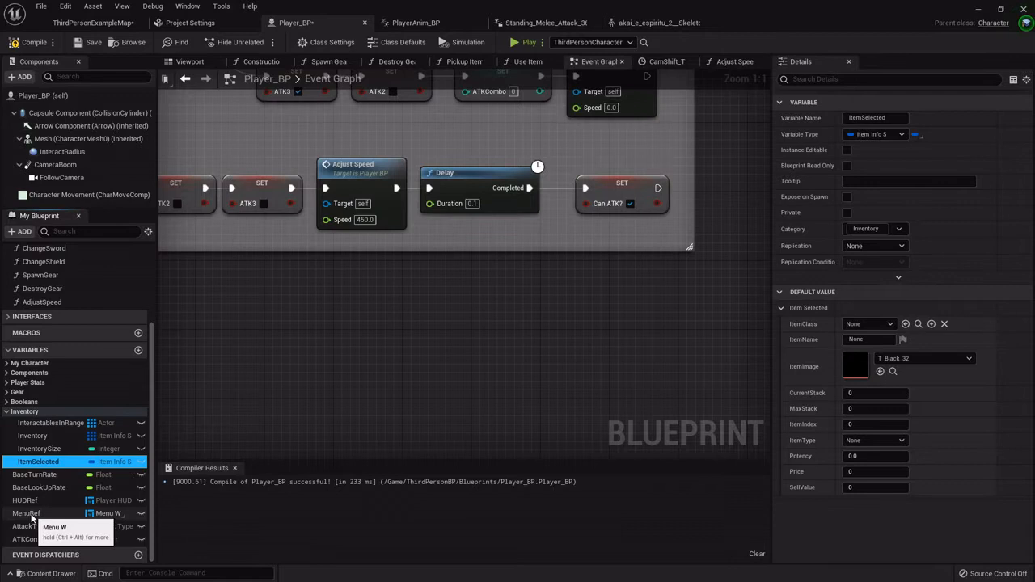
{"action": "left_click", "coordinate": [26, 514]}
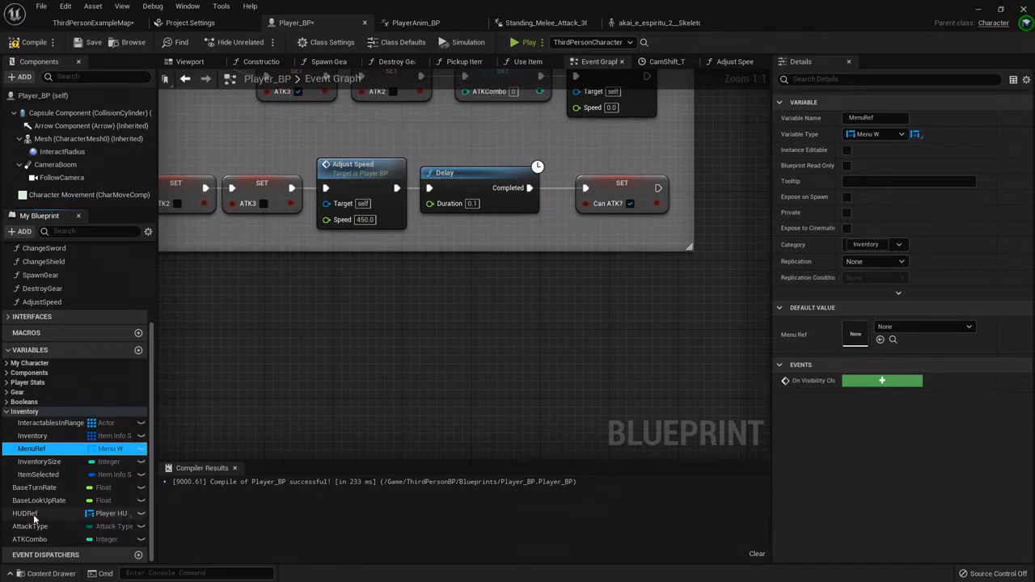
{"action": "left_click", "coordinate": [25, 513]}
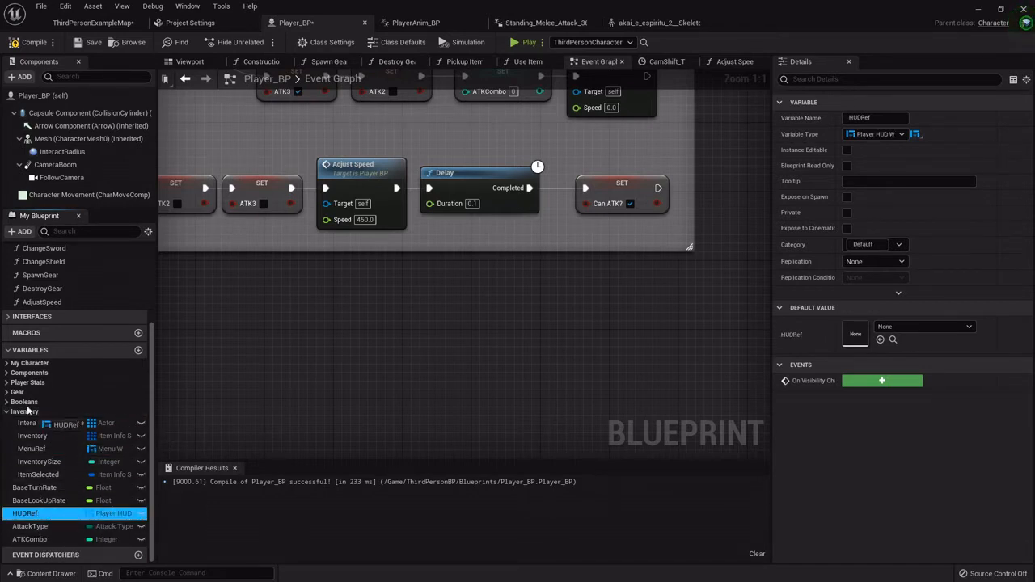
{"action": "mouse_move", "coordinate": [29, 382]}
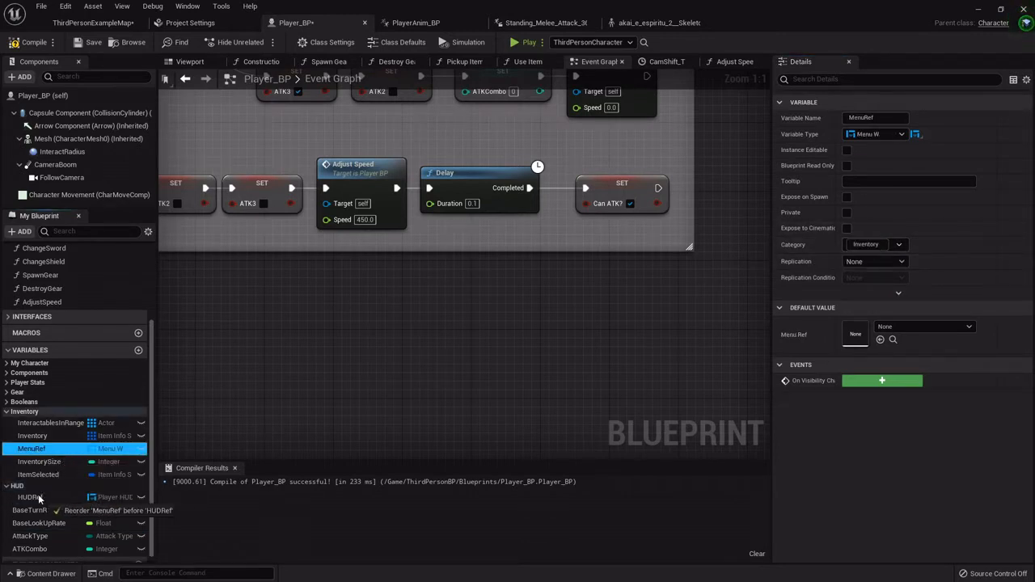
{"action": "left_click_drag", "start_coordinate": [31, 449], "coordinate": [30, 487]}
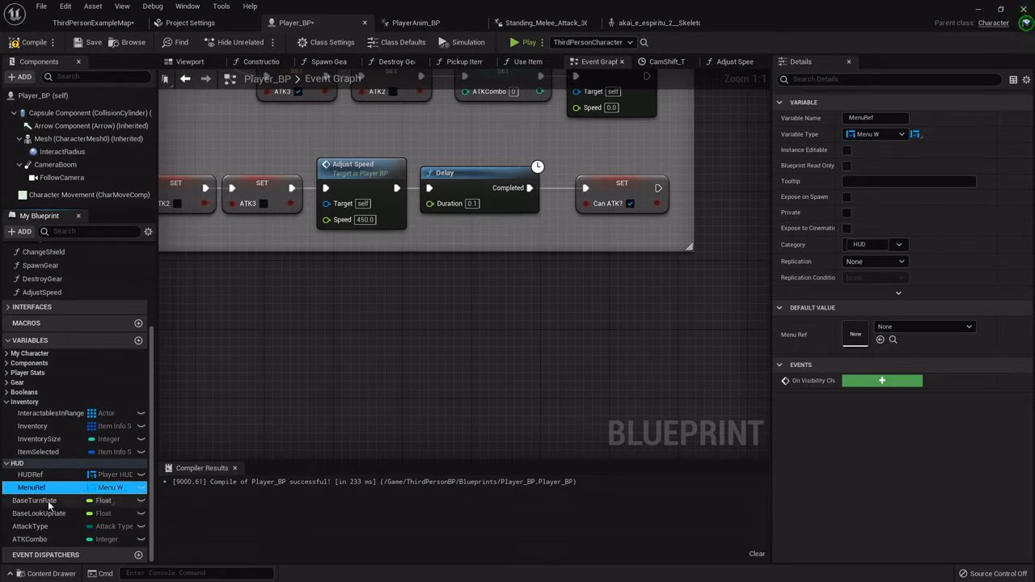
{"action": "mouse_move", "coordinate": [30, 527]}
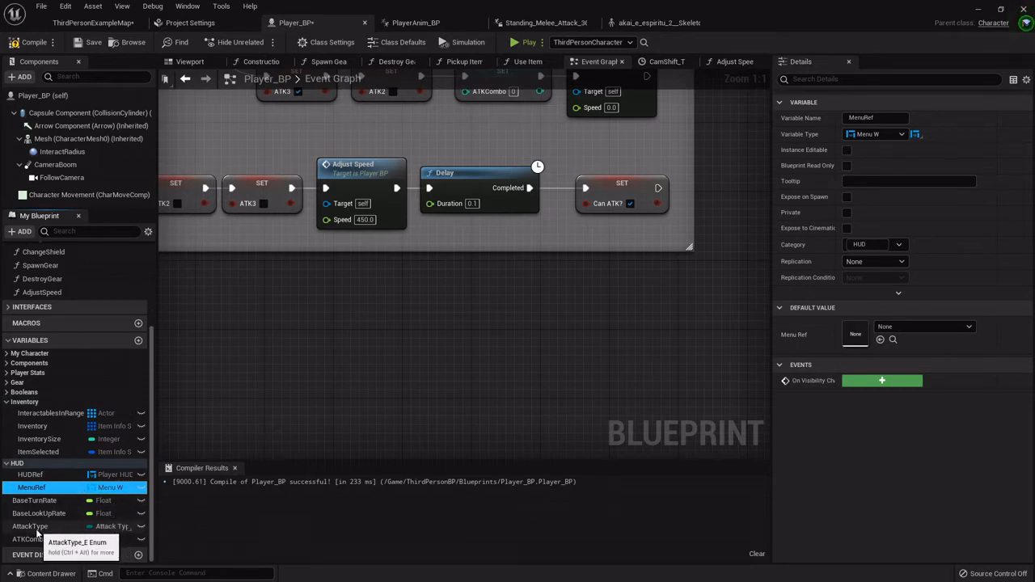
{"action": "left_click", "coordinate": [30, 527]}
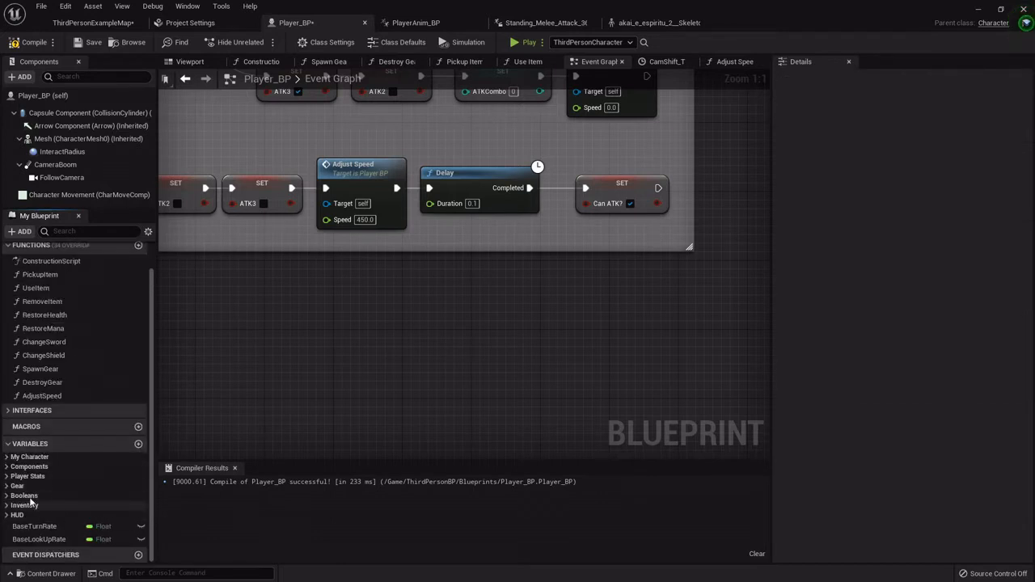
{"action": "left_click", "coordinate": [24, 426]}
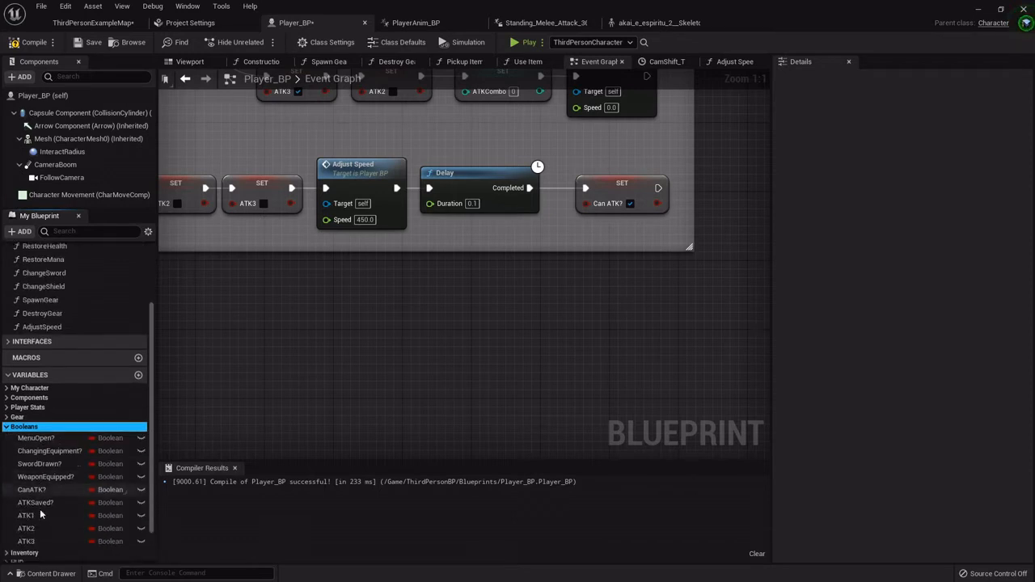
{"action": "scroll", "scroll_direction": "up", "scroll_amount": 3}
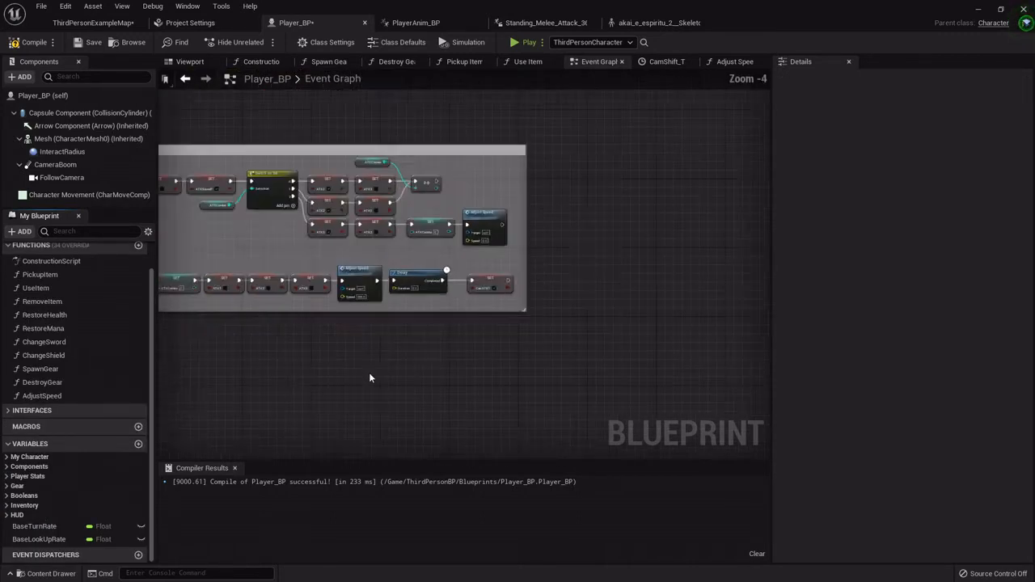
{"action": "scroll", "scroll_direction": "down", "scroll_amount": 3}
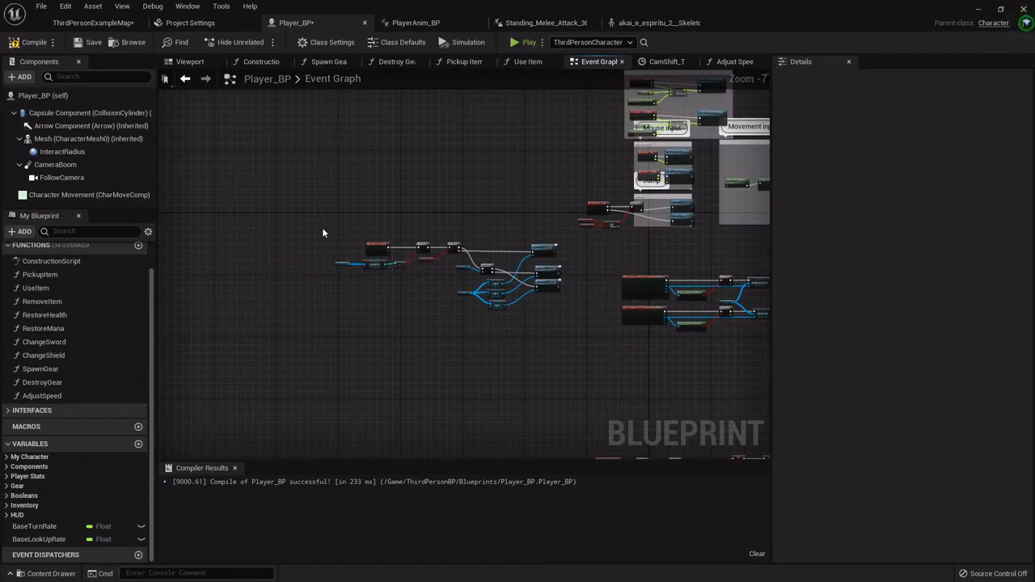
Step: Group the selected node cluster in a comment titled Interact, then scroll to the overlap events
{"action": "left_click_drag", "start_coordinate": [321, 233], "coordinate": [574, 318]}
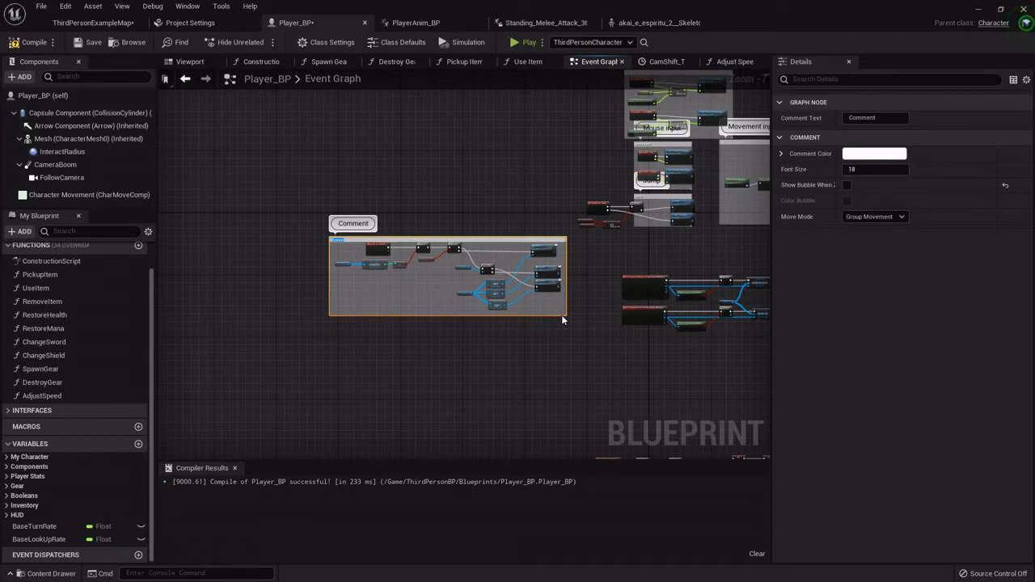
{"action": "type", "text": "Interact"}
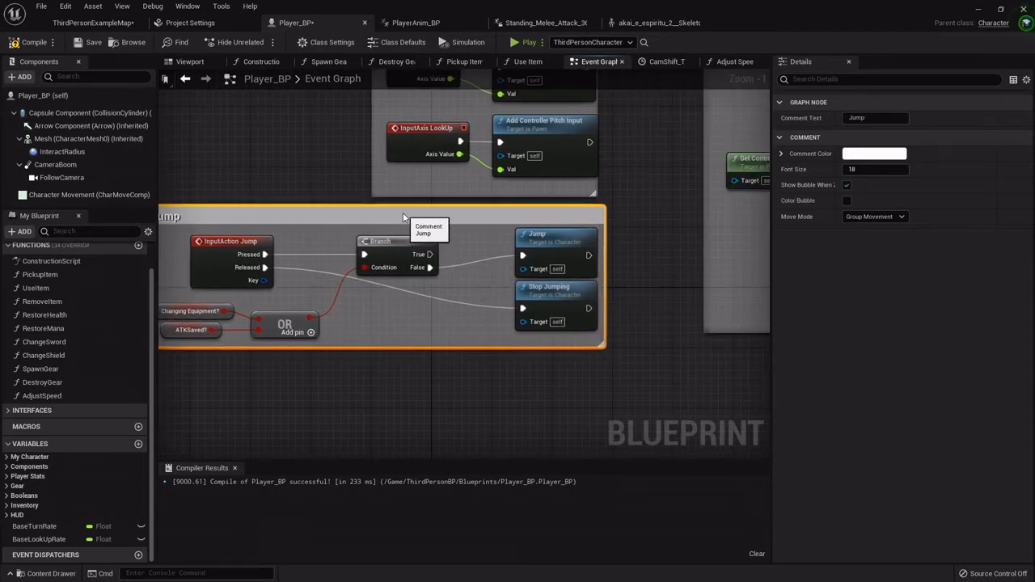
{"action": "scroll", "scroll_direction": "down", "scroll_amount": 3}
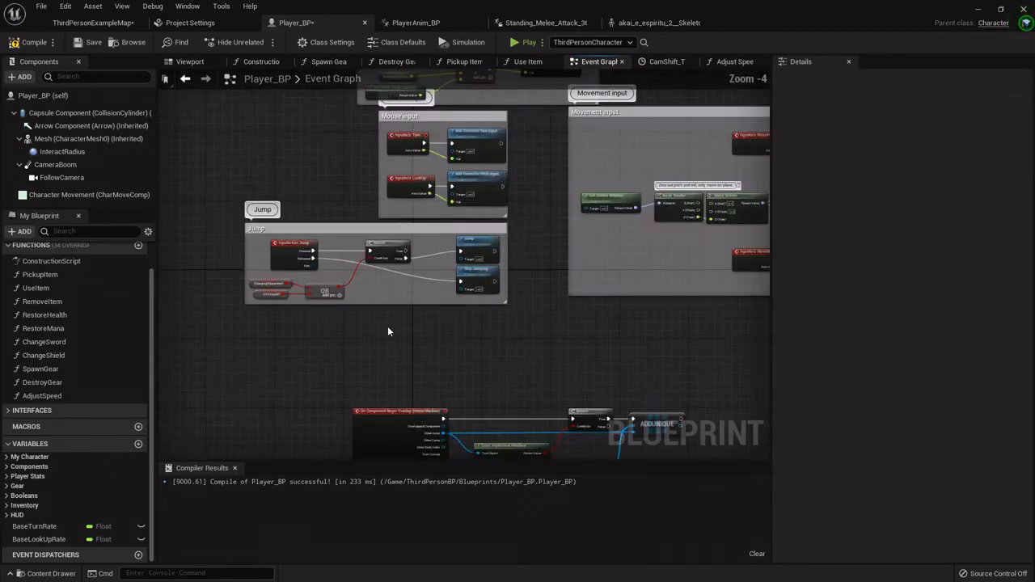
{"action": "scroll", "scroll_direction": "up", "scroll_amount": 3}
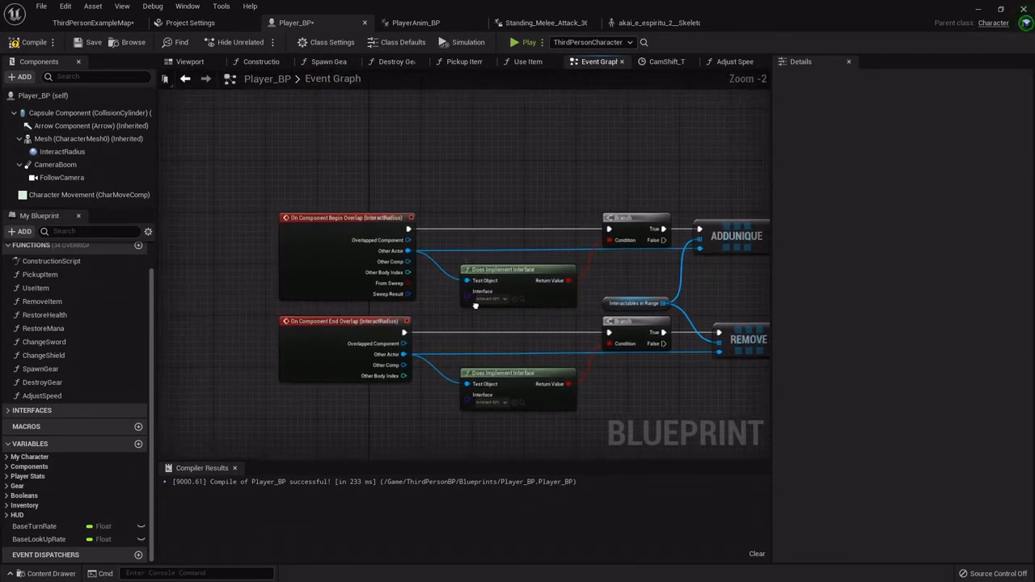
{"action": "scroll", "scroll_direction": "down", "scroll_amount": 3}
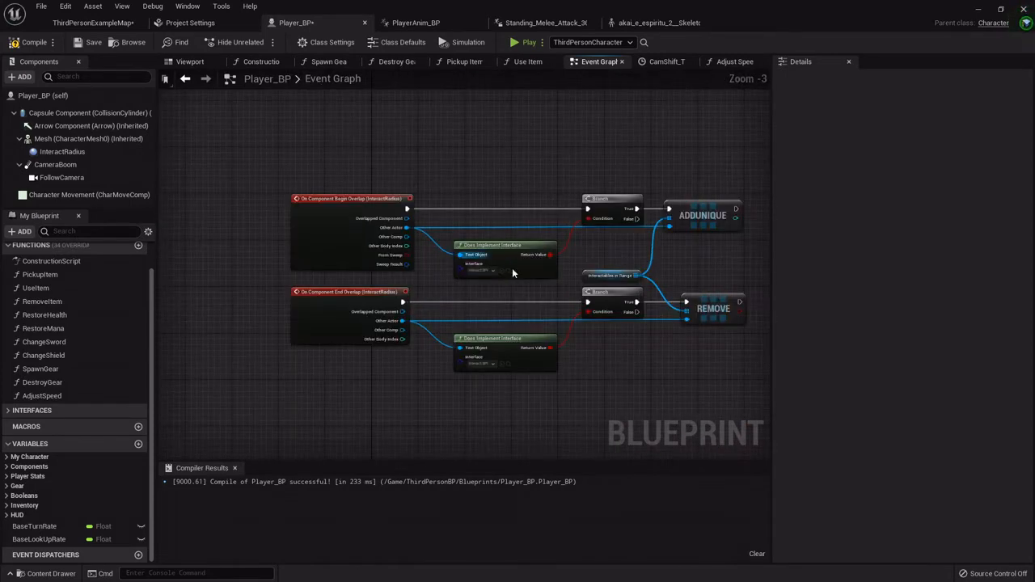
Step: Scroll the event graph to the begin and end overlap nodes for the InteractableHandler comment
{"action": "scroll", "scroll_direction": "down", "scroll_amount": 3}
{"action": "type", "text": "InteractableHandler"}
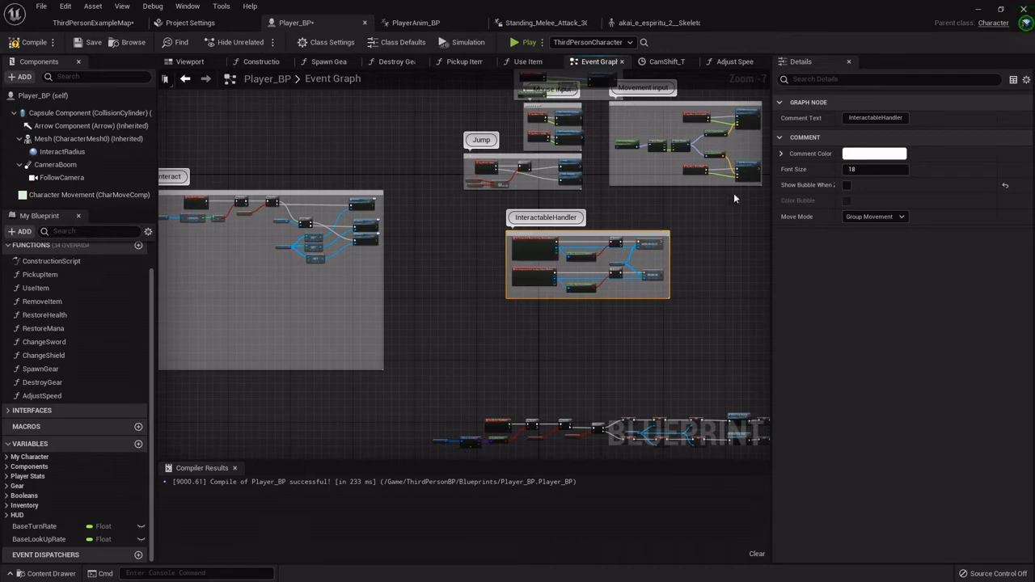
Step: Set the InteractableHandler comment colour to a saturated cyan and drag it inside the Interact group
{"action": "left_click", "coordinate": [874, 154]}
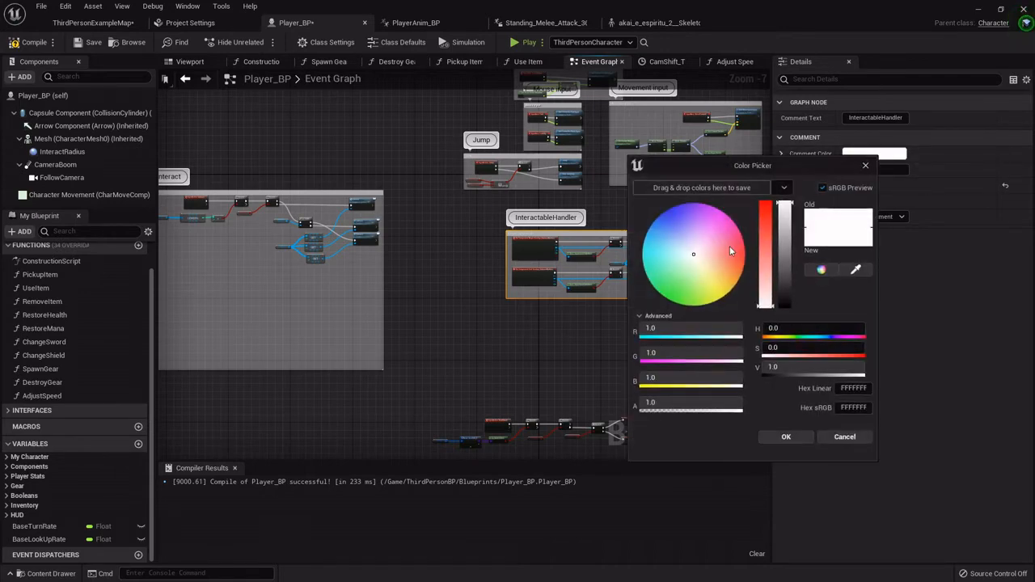
{"action": "left_click", "coordinate": [655, 259]}
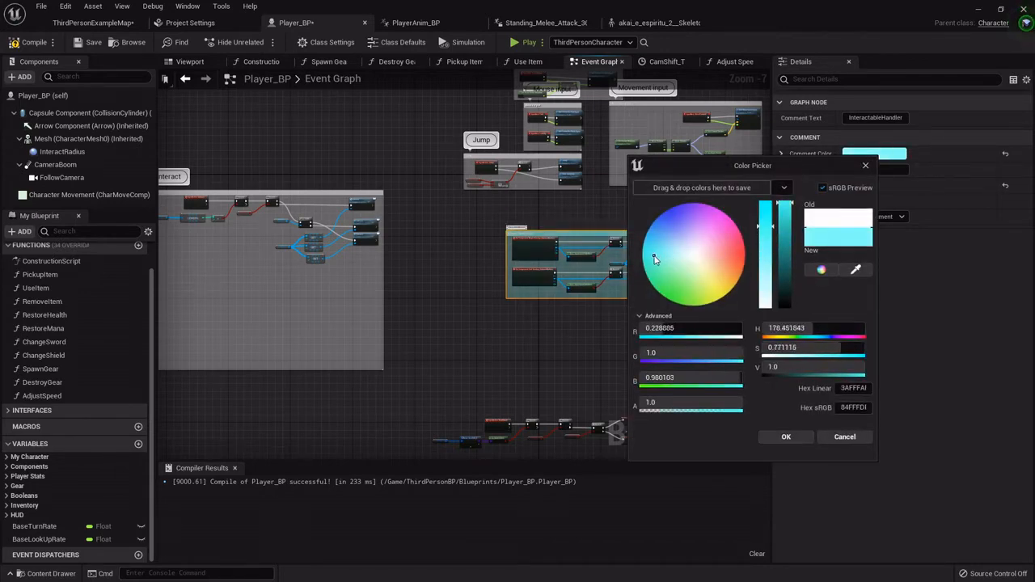
{"action": "left_click", "coordinate": [647, 255]}
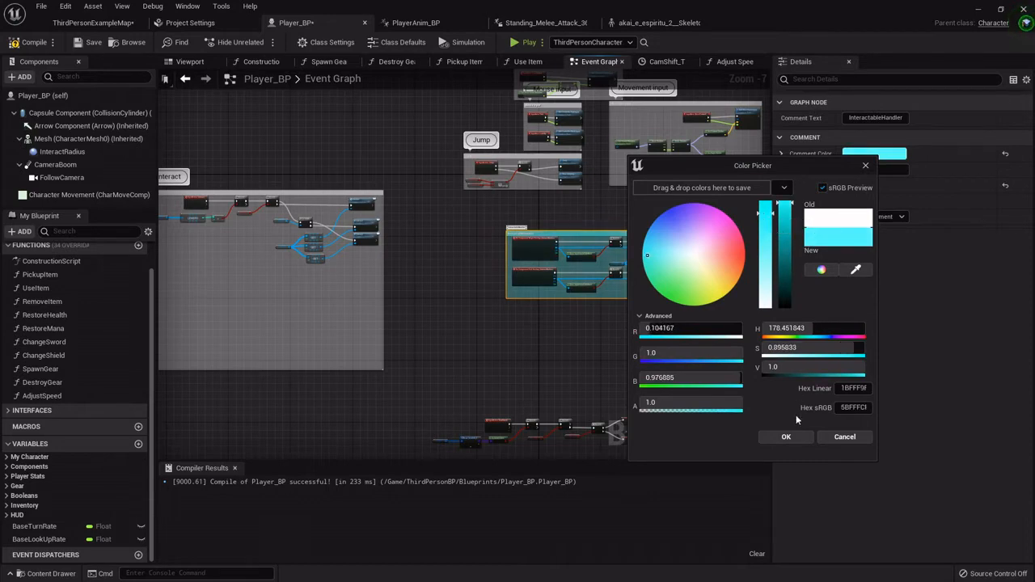
{"action": "left_click", "coordinate": [785, 437]}
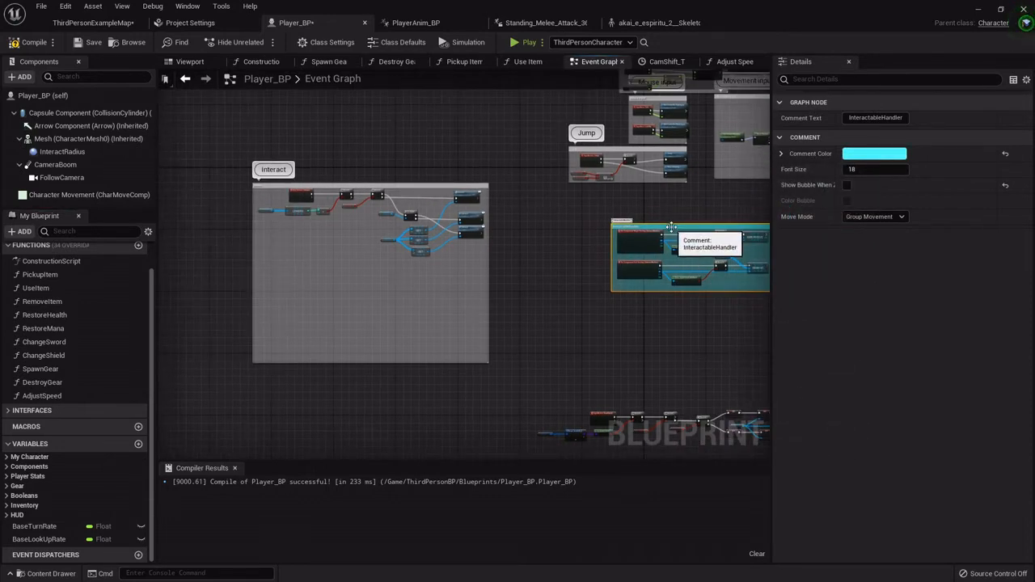
{"action": "left_click_drag", "start_coordinate": [687, 243], "coordinate": [352, 295]}
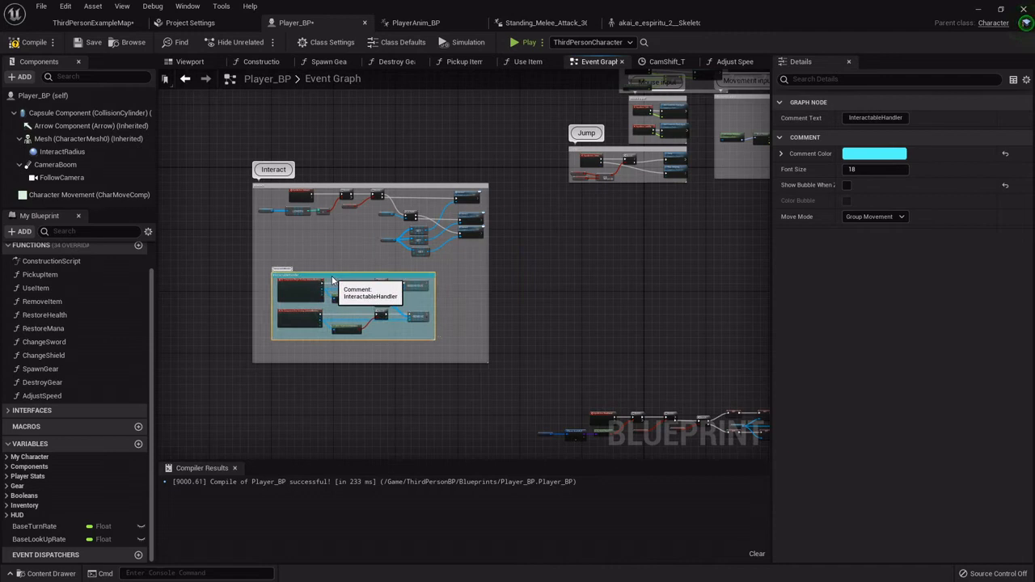
{"action": "mouse_move", "coordinate": [275, 187]}
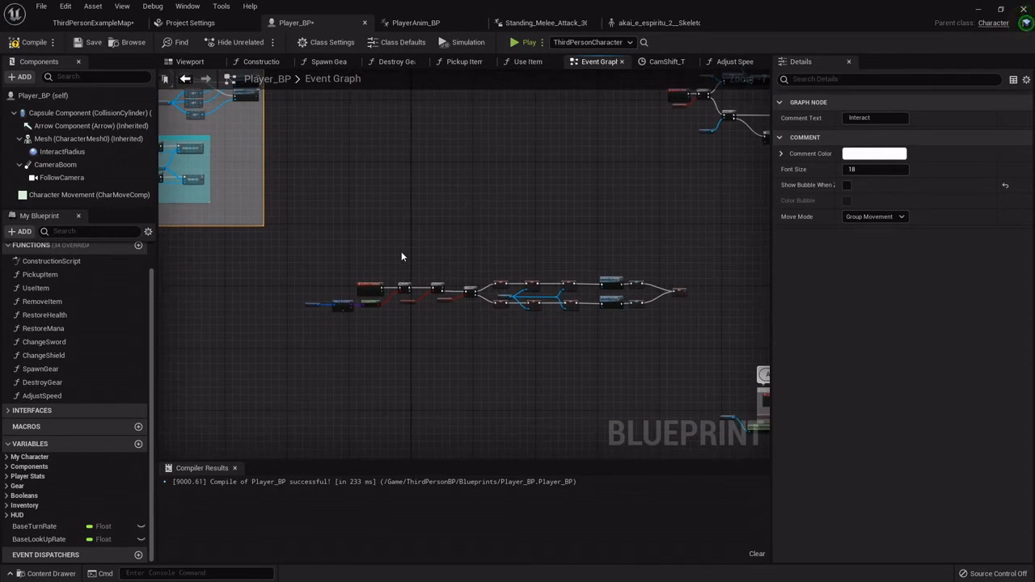
{"action": "mouse_move", "coordinate": [353, 291]}
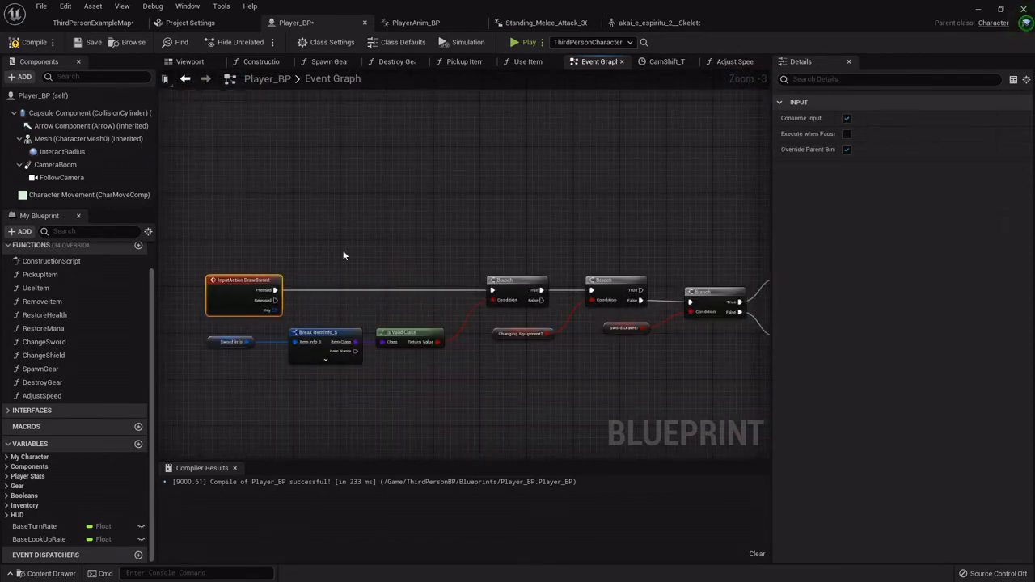
Step: Scroll through the event graph to the EquipMelee, Menu and BeginPlay node groups being commented
{"action": "scroll", "scroll_direction": "down", "scroll_amount": 3}
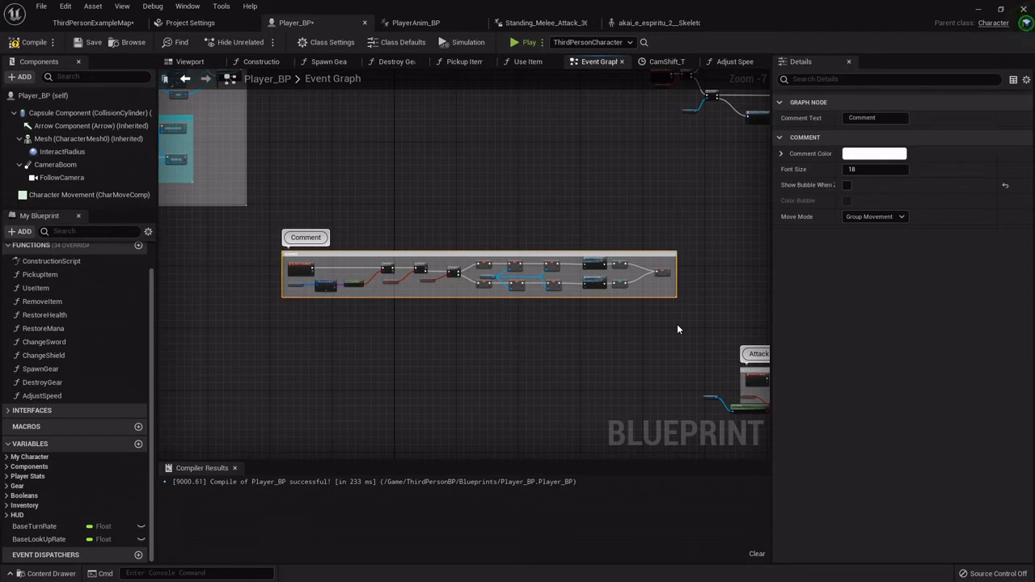
{"action": "scroll", "scroll_direction": "down", "scroll_amount": 3}
{"action": "type", "text": "EquipMelee"}
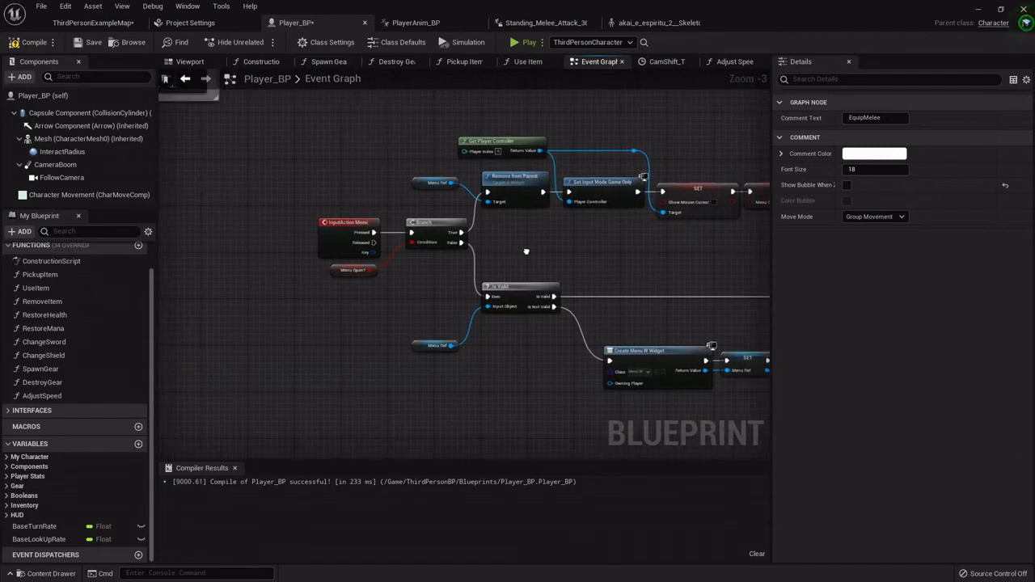
{"action": "scroll", "scroll_direction": "down", "scroll_amount": 3}
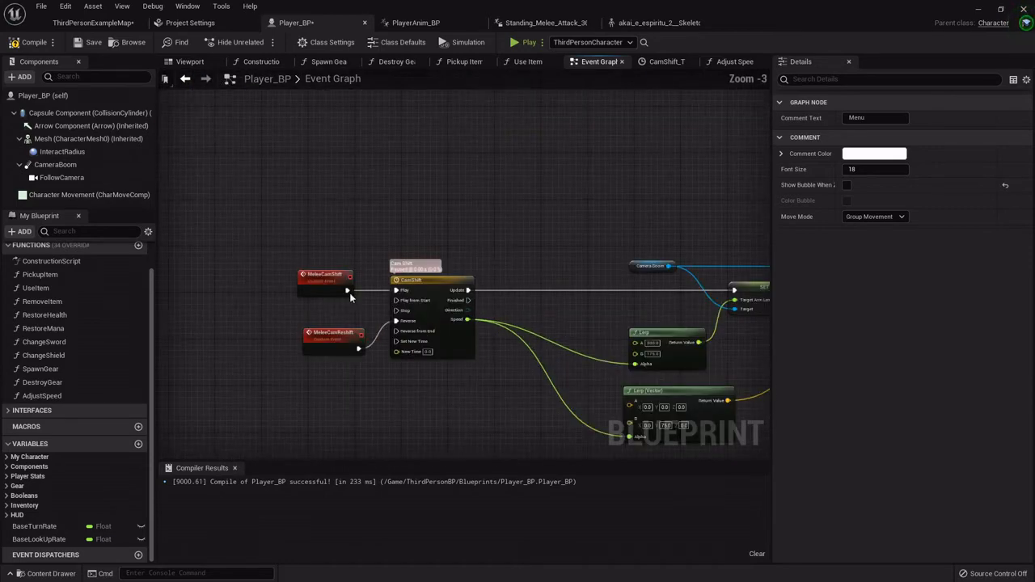
{"action": "scroll", "scroll_direction": "down", "scroll_amount": 3}
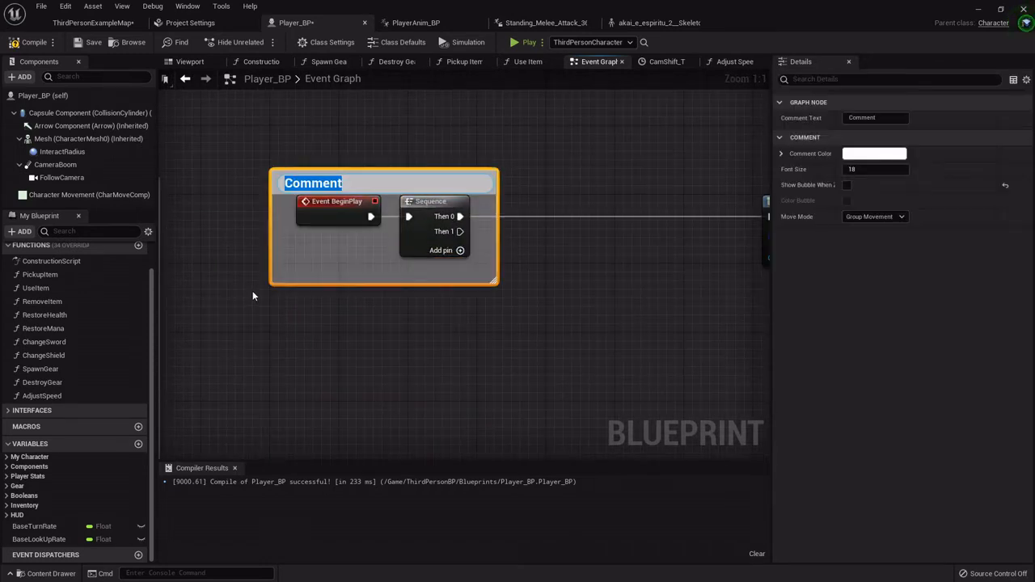
Step: Title the BeginPlay comment Beginplay and the HUD widget comment PlayerHUD, then scroll onward
{"action": "type", "text": "Beginplay"}
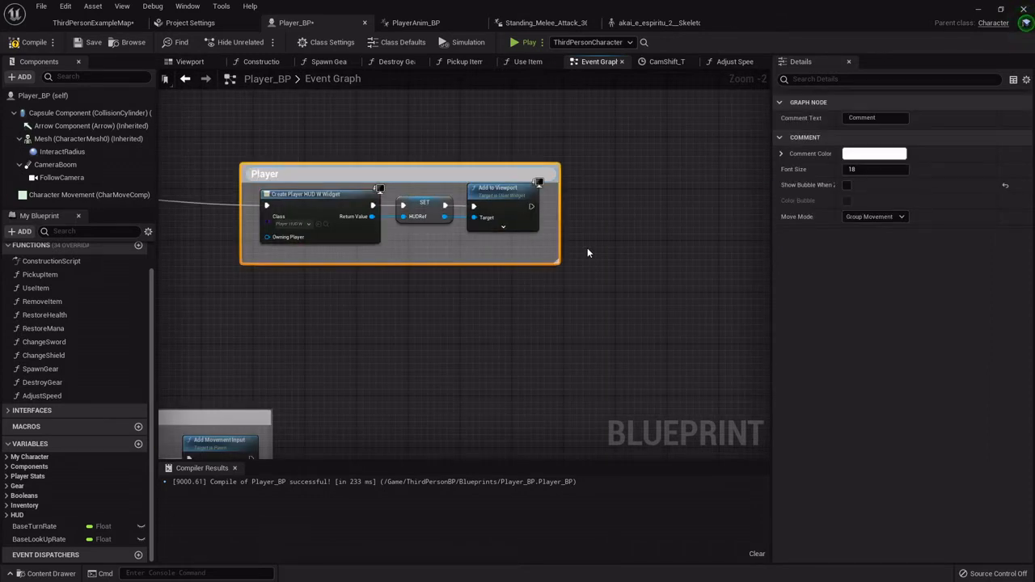
{"action": "type", "text": "PlayerHUD"}
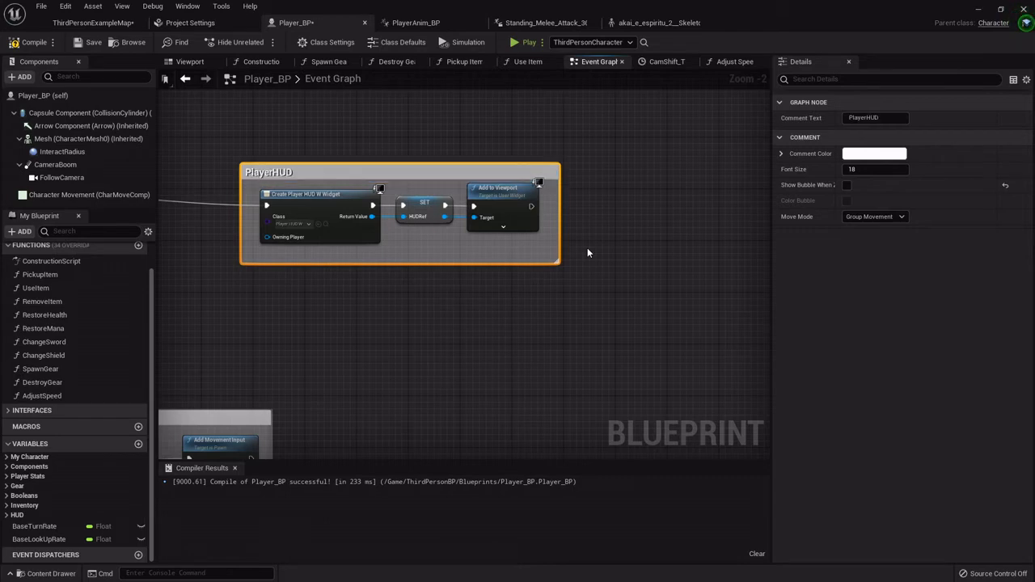
{"action": "scroll", "scroll_direction": "down", "scroll_amount": 3}
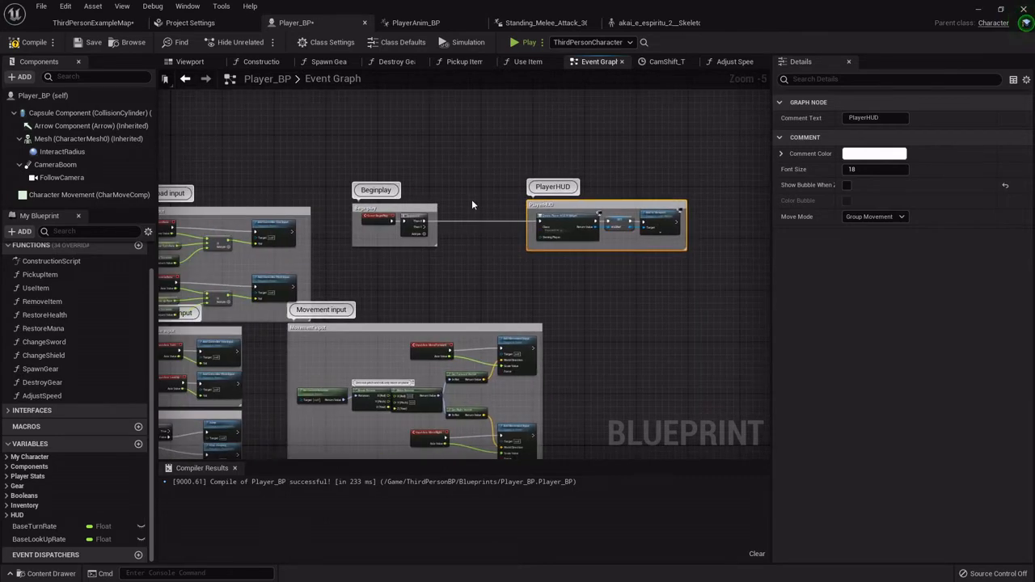
{"action": "scroll", "scroll_direction": "down", "scroll_amount": 3}
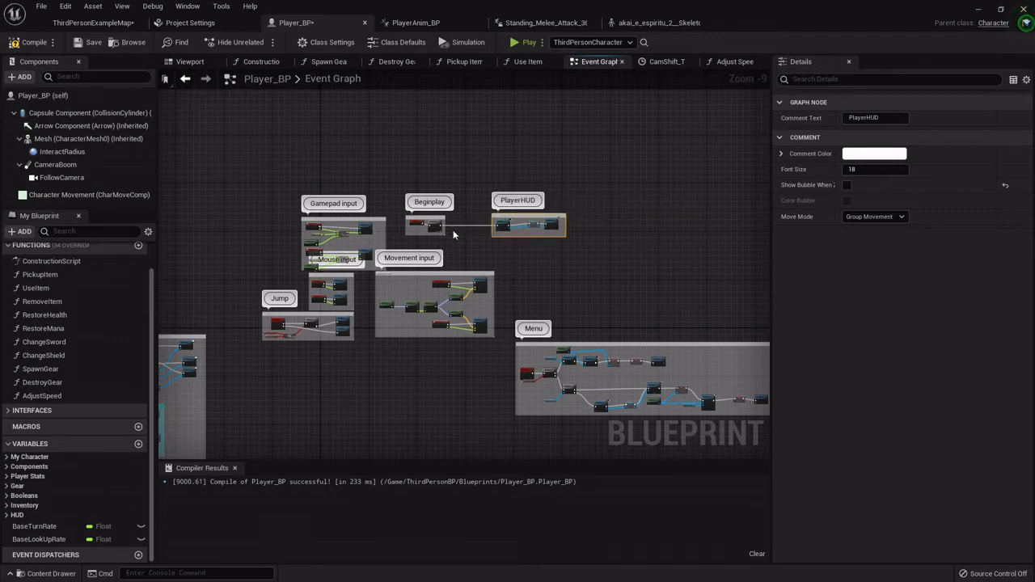
{"action": "scroll", "scroll_direction": "down", "scroll_amount": 3}
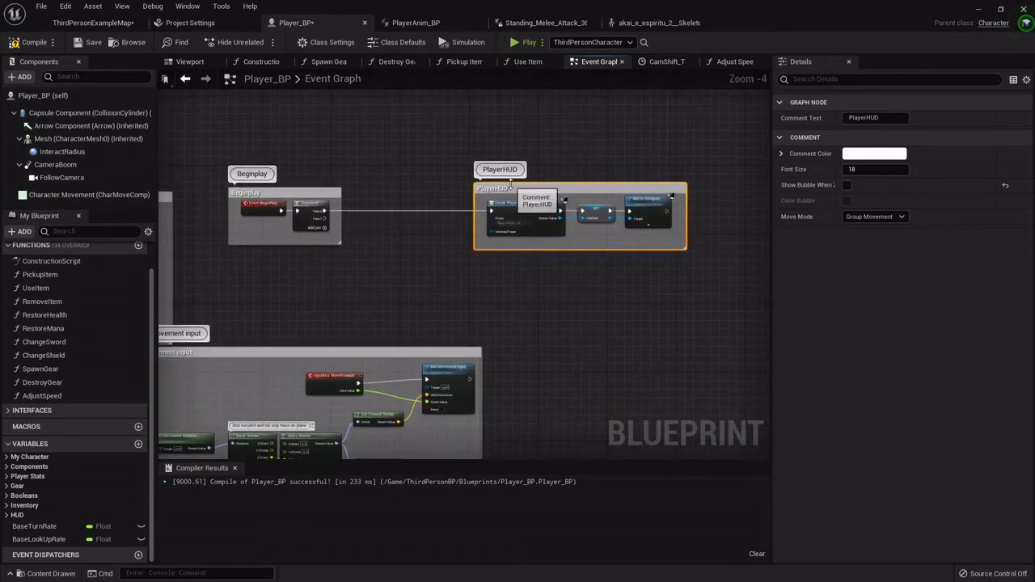
{"action": "scroll", "scroll_direction": "down", "scroll_amount": 3}
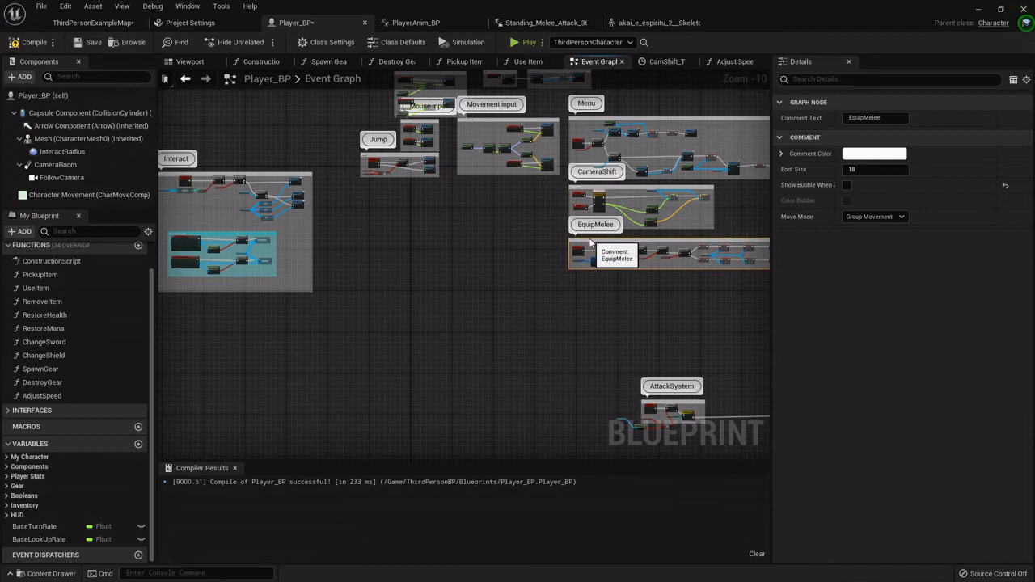
{"action": "mouse_move", "coordinate": [222, 176]}
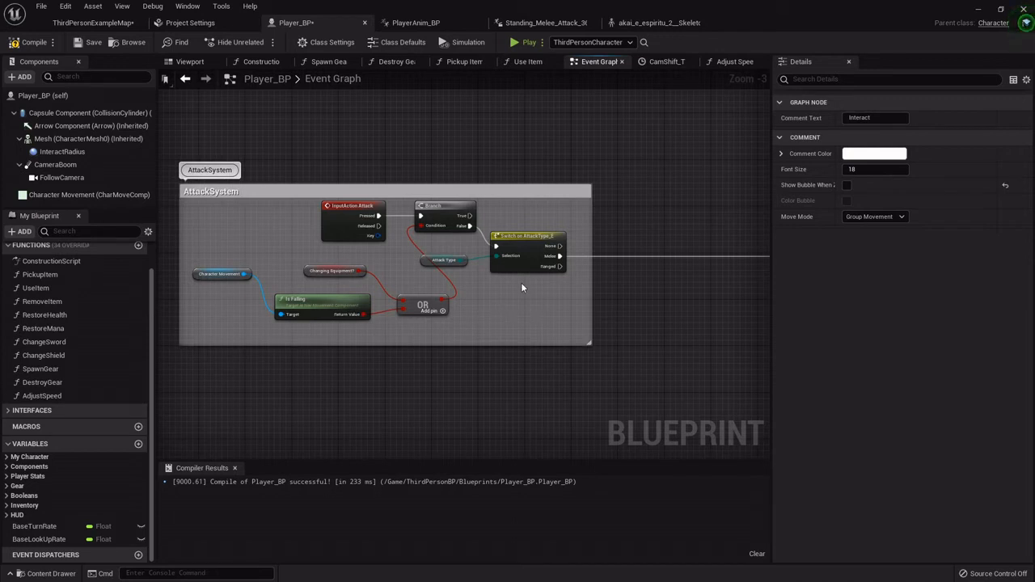
Step: Move the AttackSystem group beside the MeleeAttack group and scroll through the remaining graph
{"action": "scroll", "scroll_direction": "down", "scroll_amount": 3}
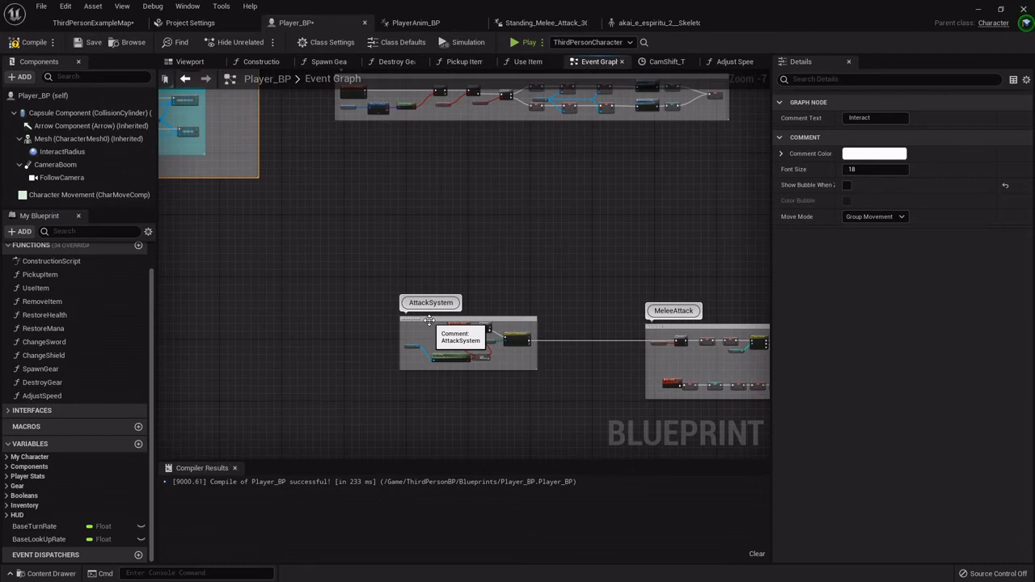
{"action": "left_click_drag", "start_coordinate": [431, 302], "coordinate": [367, 116]}
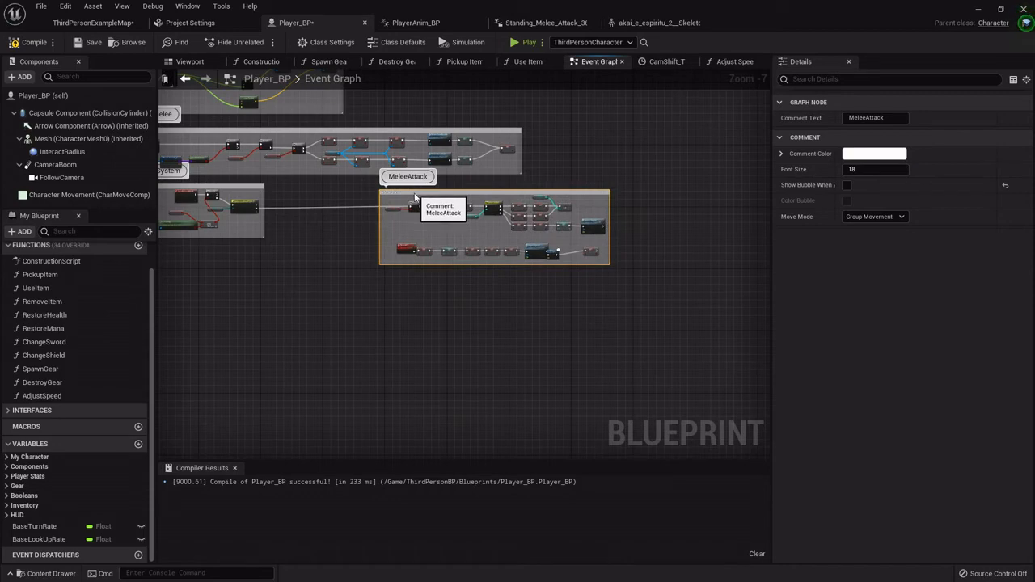
{"action": "scroll", "scroll_direction": "down", "scroll_amount": 3}
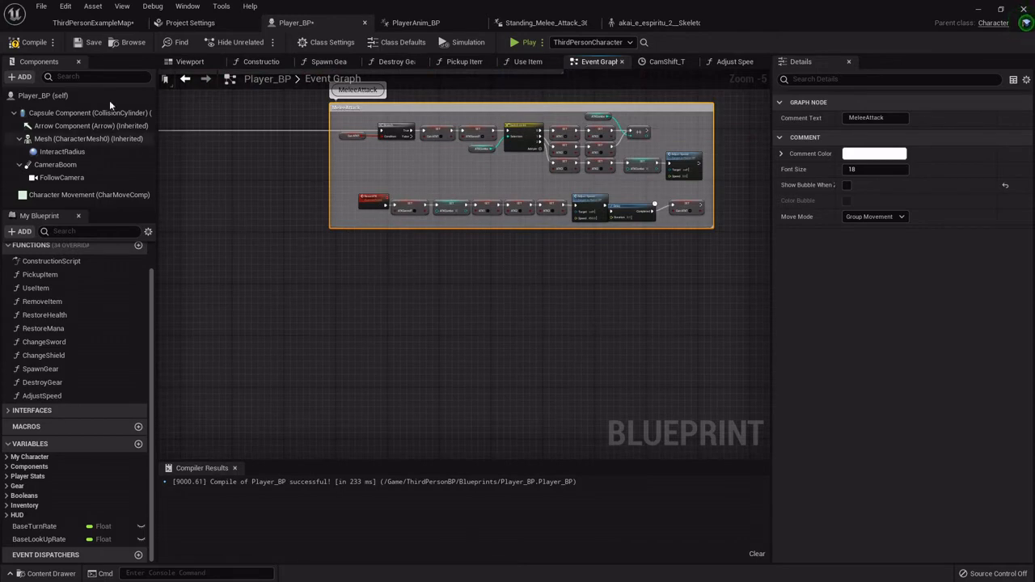
{"action": "scroll", "scroll_direction": "down", "scroll_amount": 3}
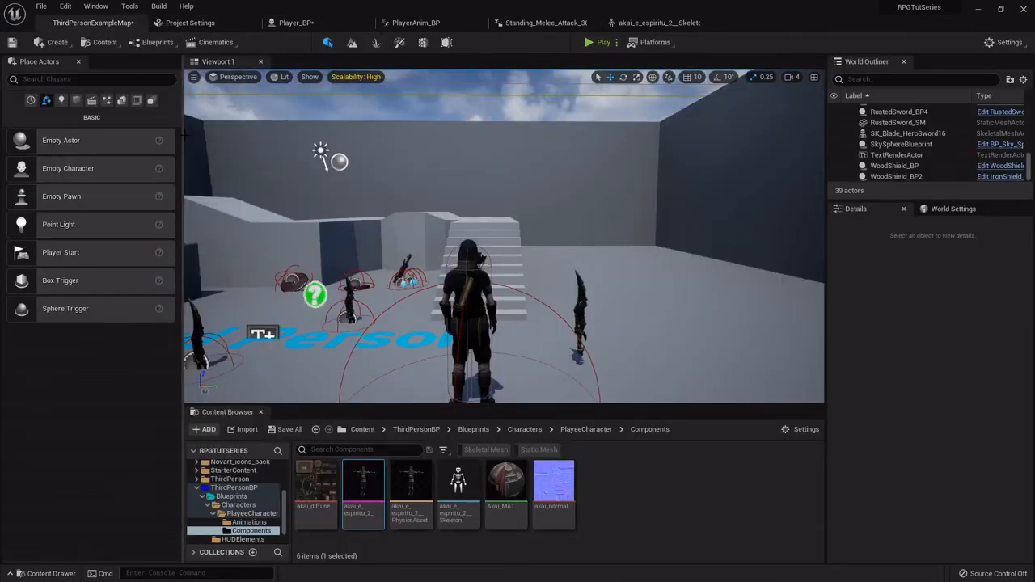
Step: Reopen the Player_BP blueprint showing its Pickup Item function graph
{"action": "left_click", "coordinate": [289, 430]}
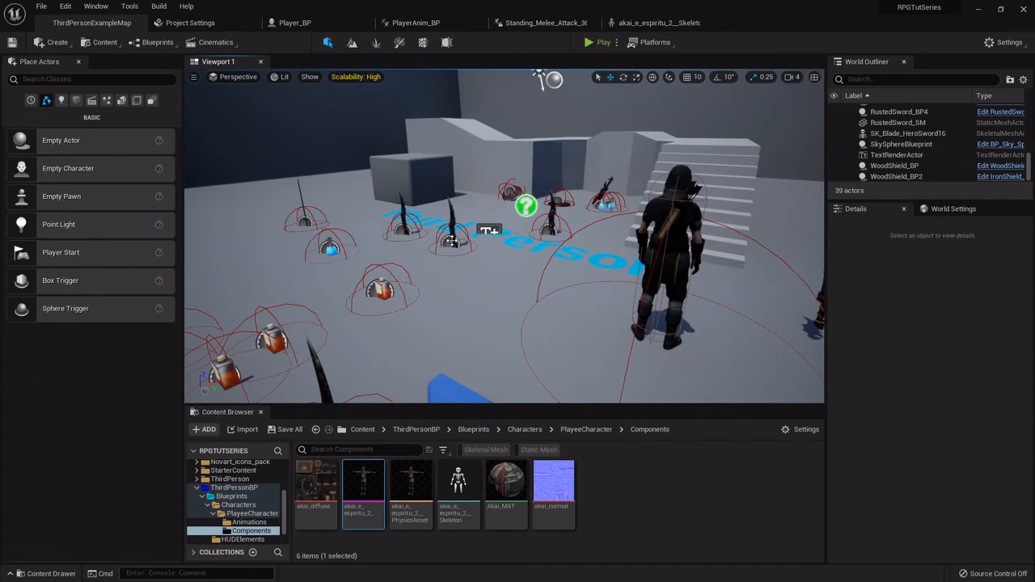
{"action": "left_click", "coordinate": [554, 235]}
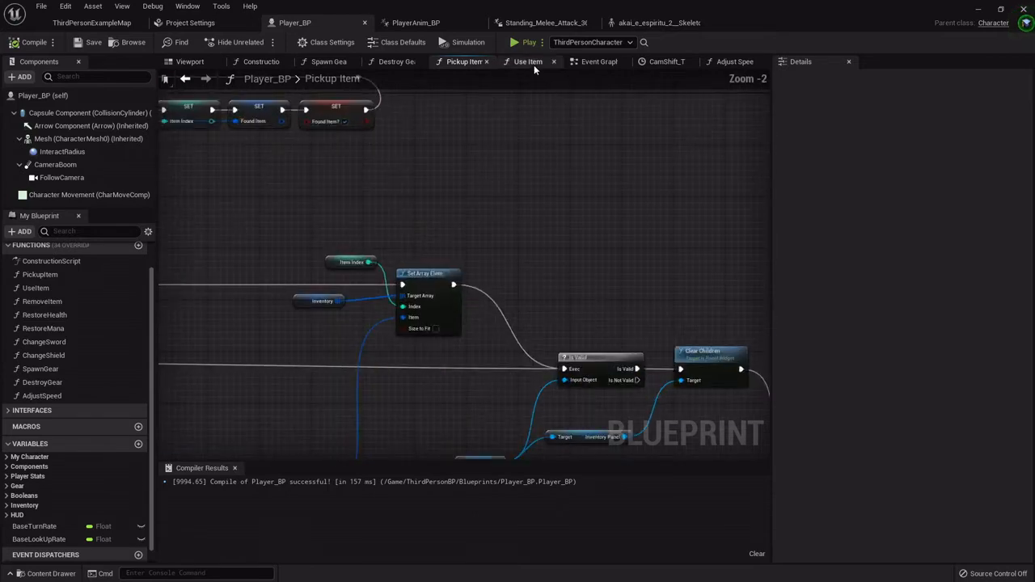
Step: Close the CamShift timeline and review the Spawn Gear function graph
{"action": "left_click", "coordinate": [527, 61]}
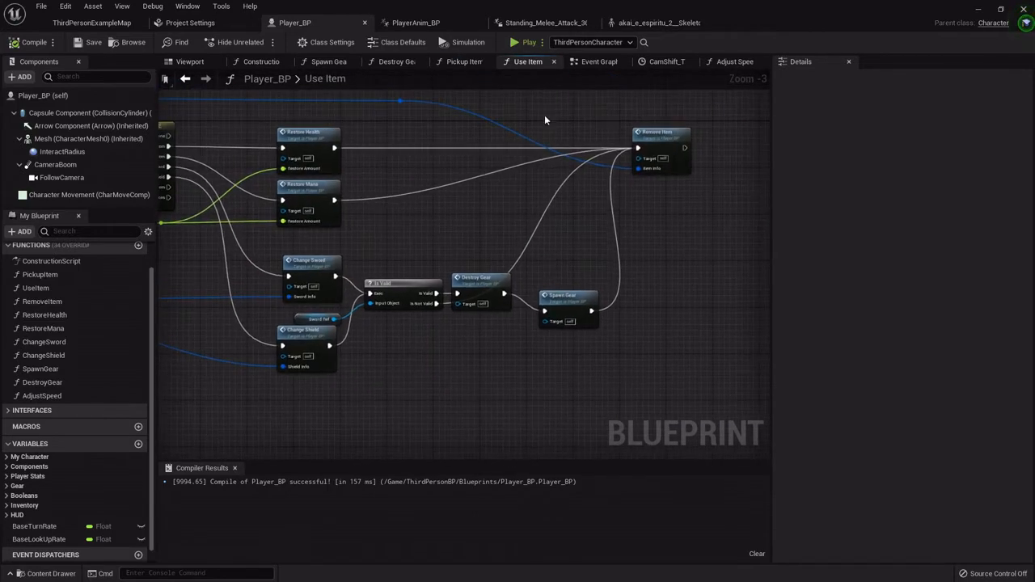
{"action": "left_click", "coordinate": [665, 62]}
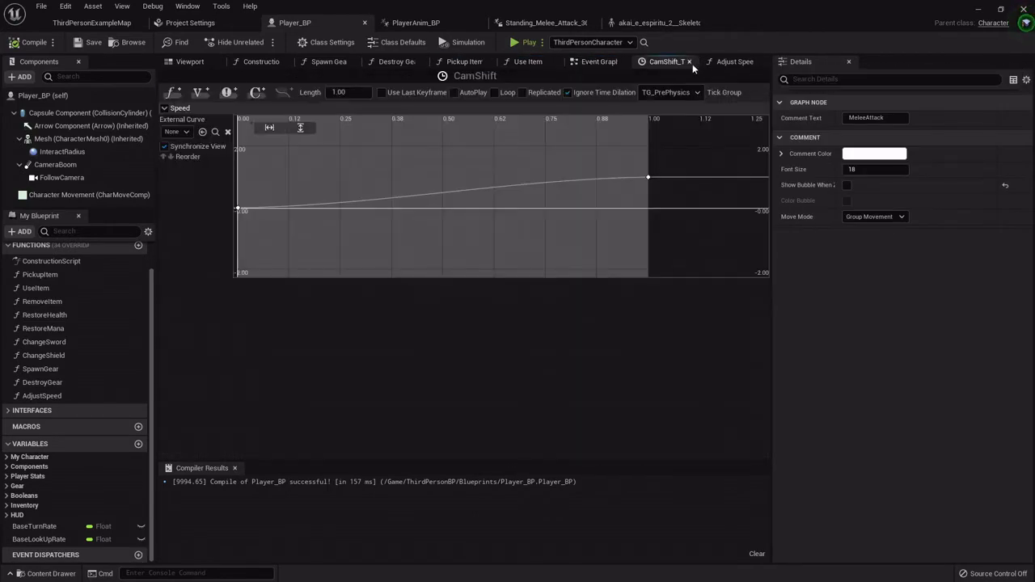
{"action": "left_click", "coordinate": [728, 61]}
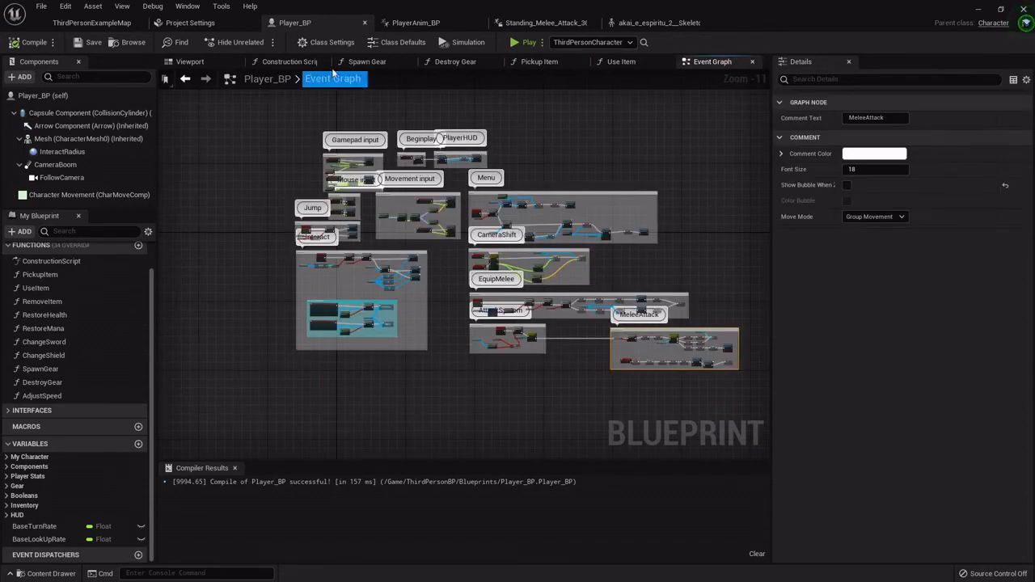
{"action": "left_click", "coordinate": [368, 61]}
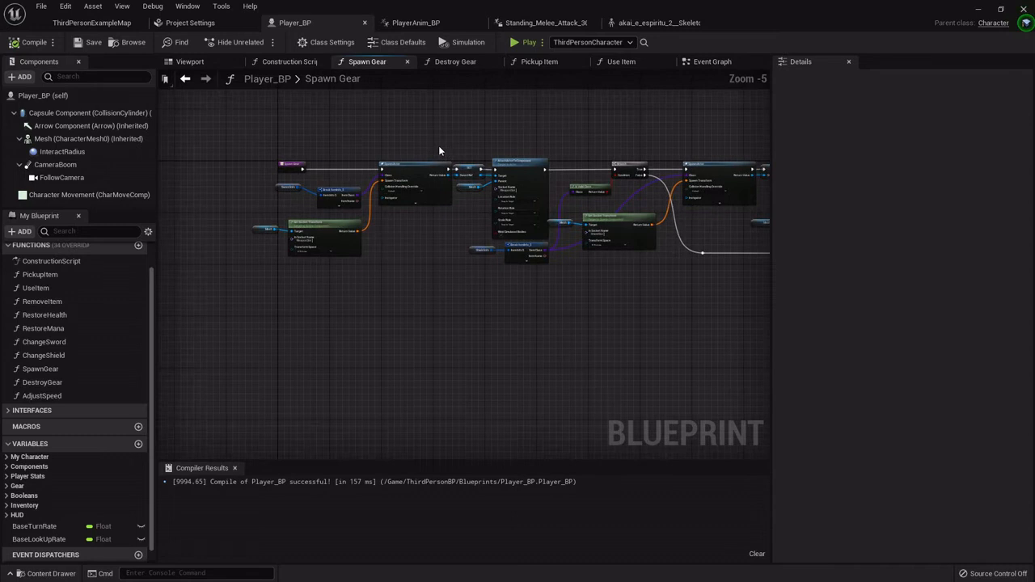
{"action": "left_click_drag", "start_coordinate": [440, 150], "coordinate": [380, 163]}
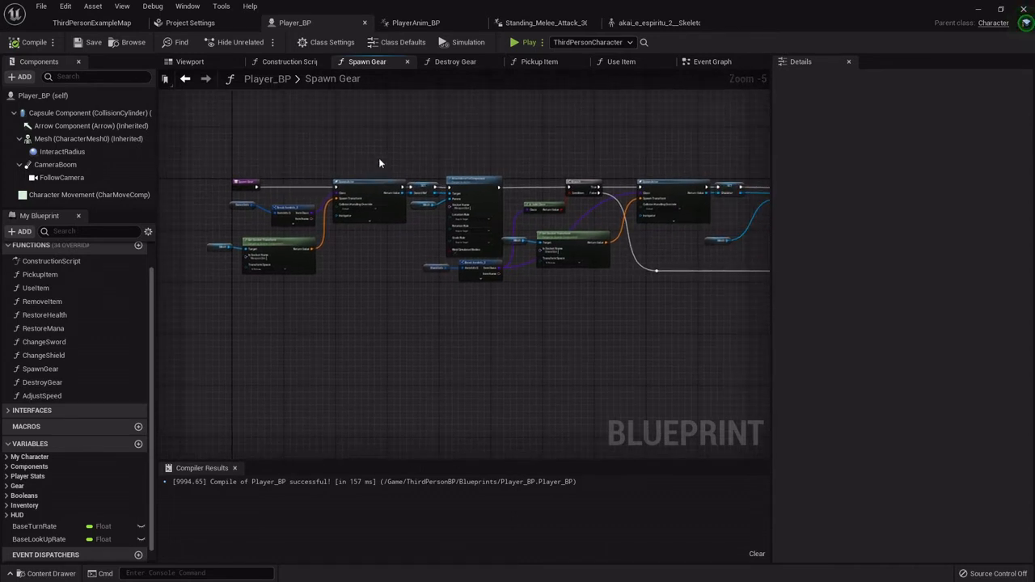
{"action": "mouse_move", "coordinate": [439, 74]}
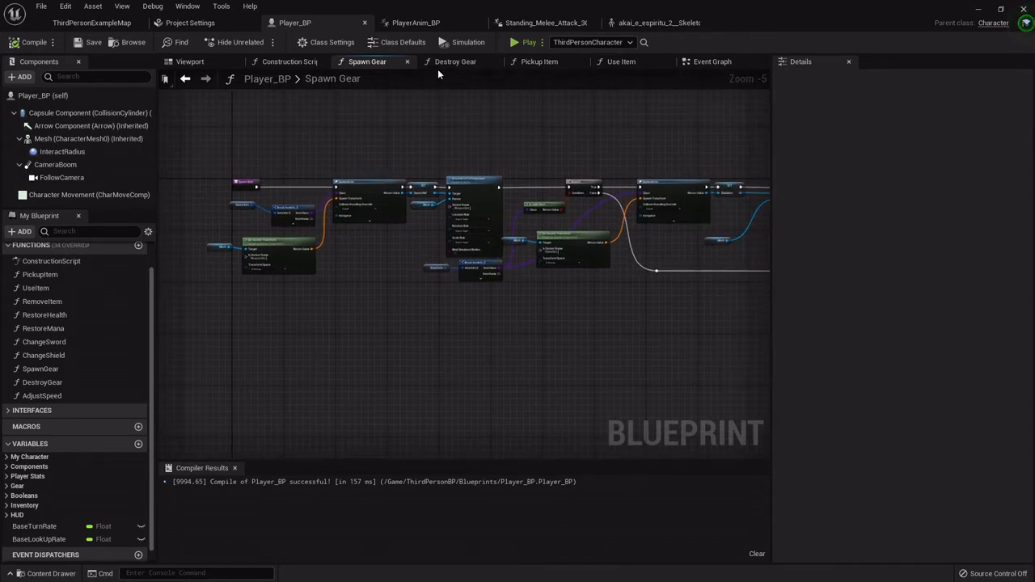
Step: Close the Destroy Gear graph and return to the Use Item function with its item-type switch
{"action": "left_click", "coordinate": [455, 61]}
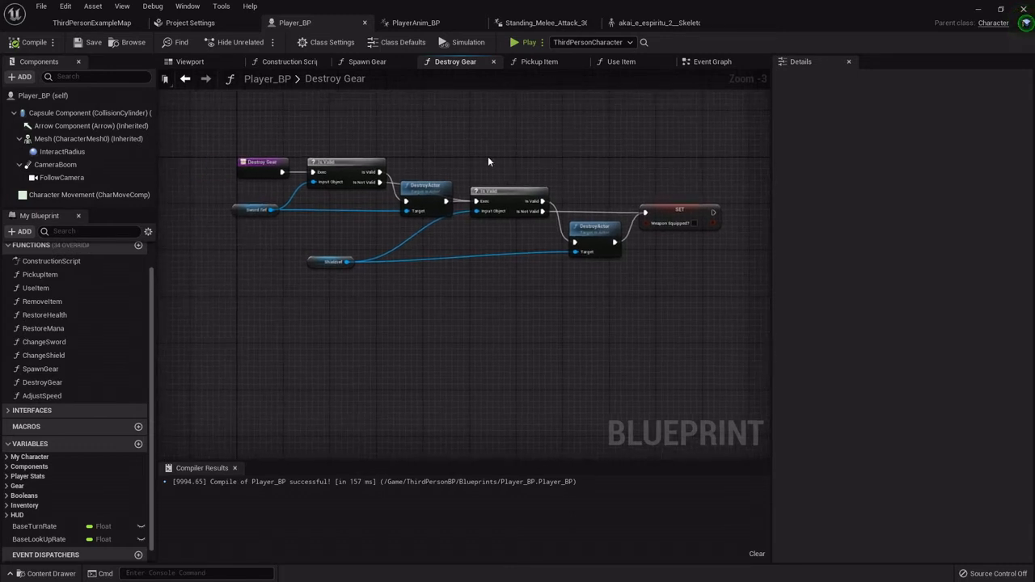
{"action": "mouse_move", "coordinate": [482, 115]}
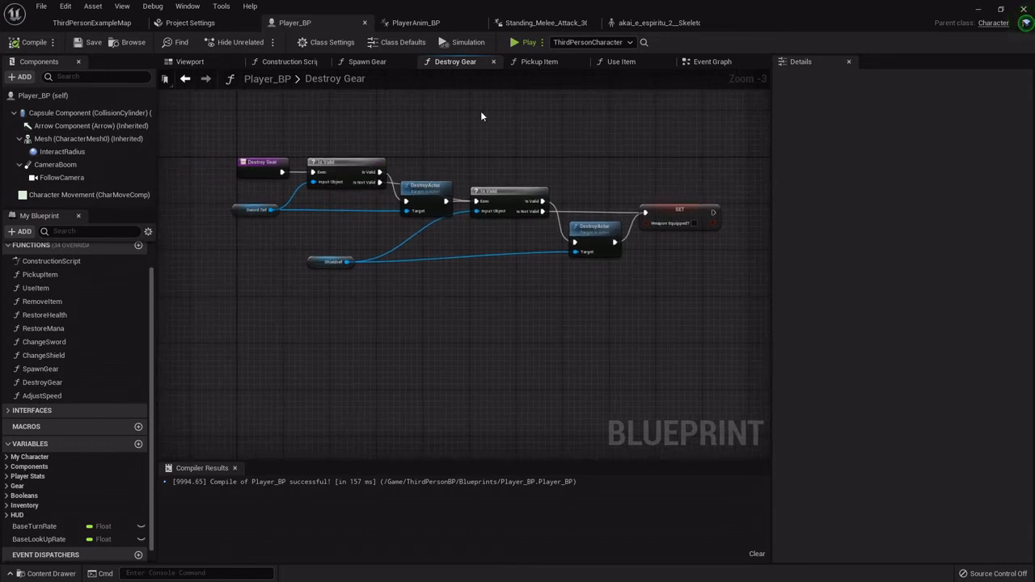
{"action": "mouse_move", "coordinate": [498, 81]}
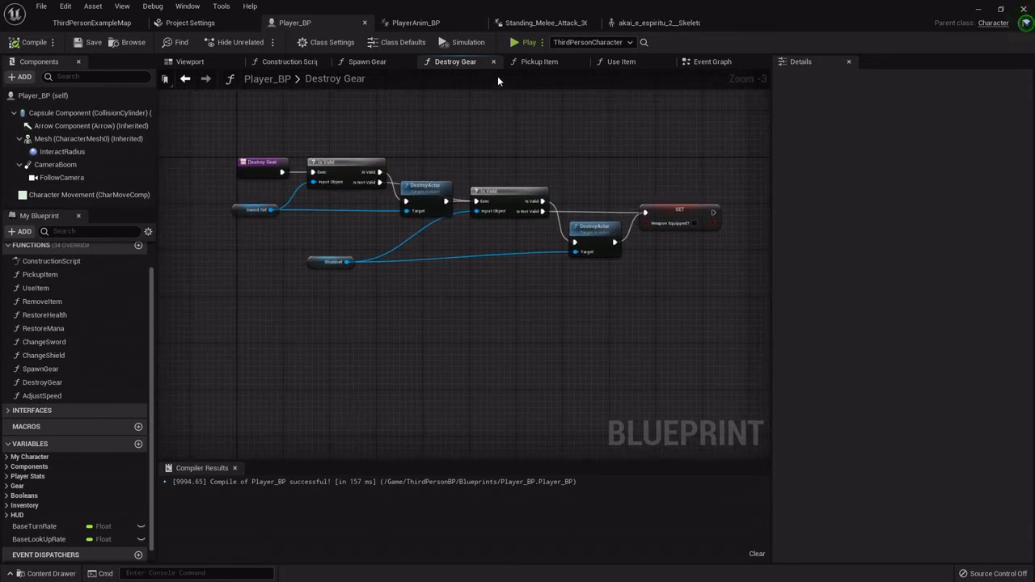
{"action": "left_click", "coordinate": [493, 62]}
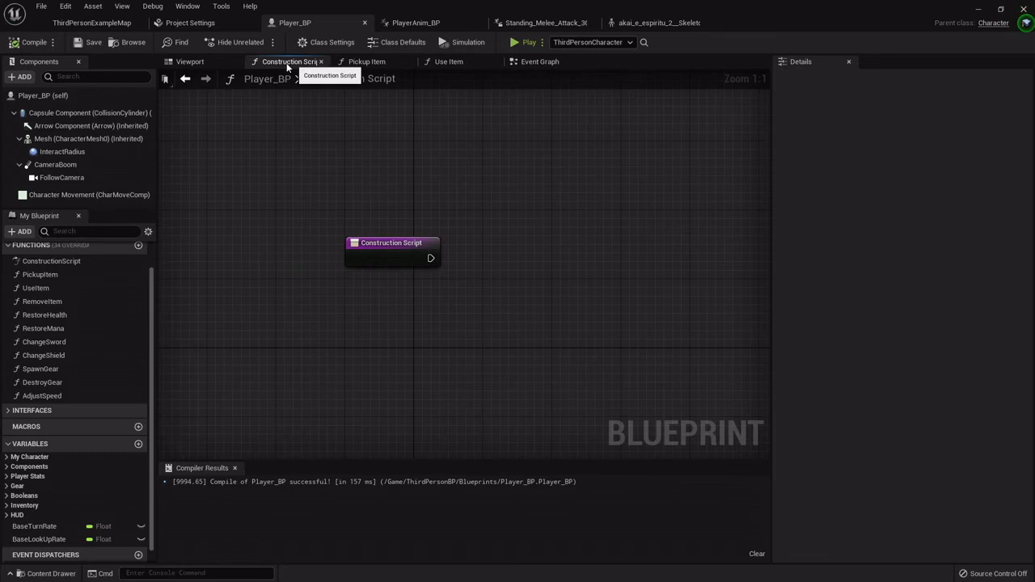
{"action": "left_click", "coordinate": [367, 61]}
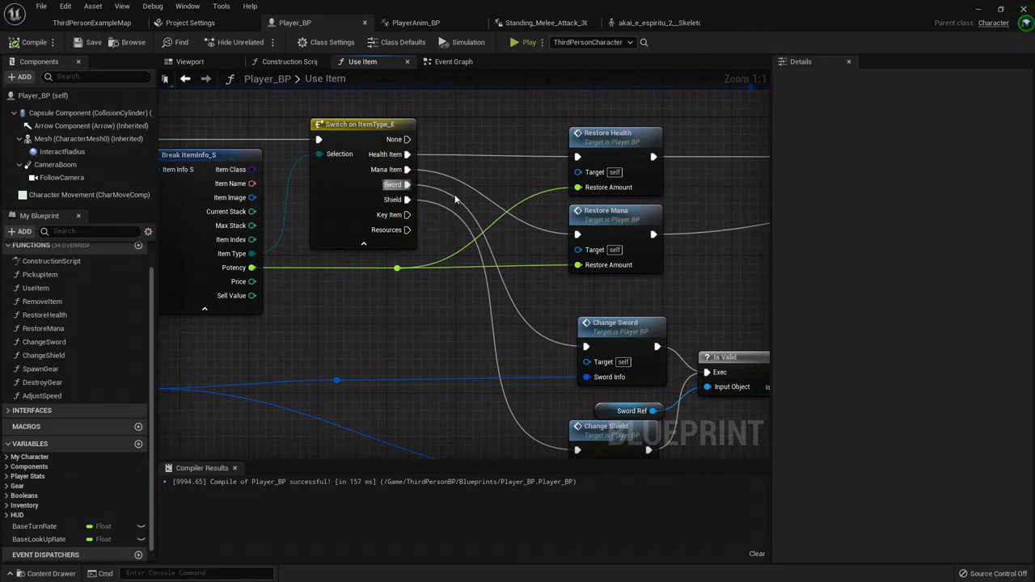
Step: Switch to the ThirdPersonExampleMap level and browse to the InteractionSystem content folder
{"action": "left_click", "coordinate": [363, 124]}
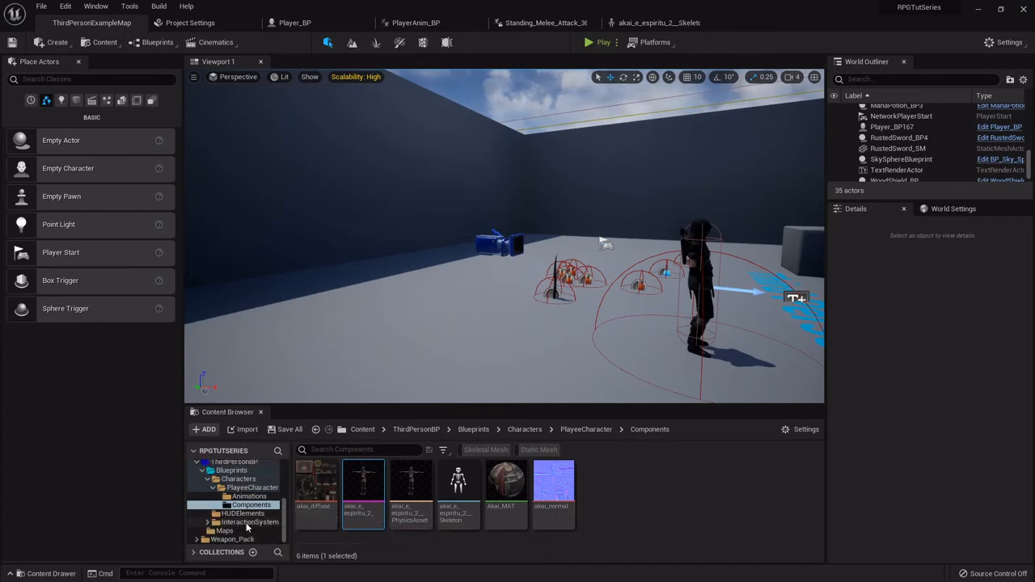
{"action": "left_click", "coordinate": [250, 522]}
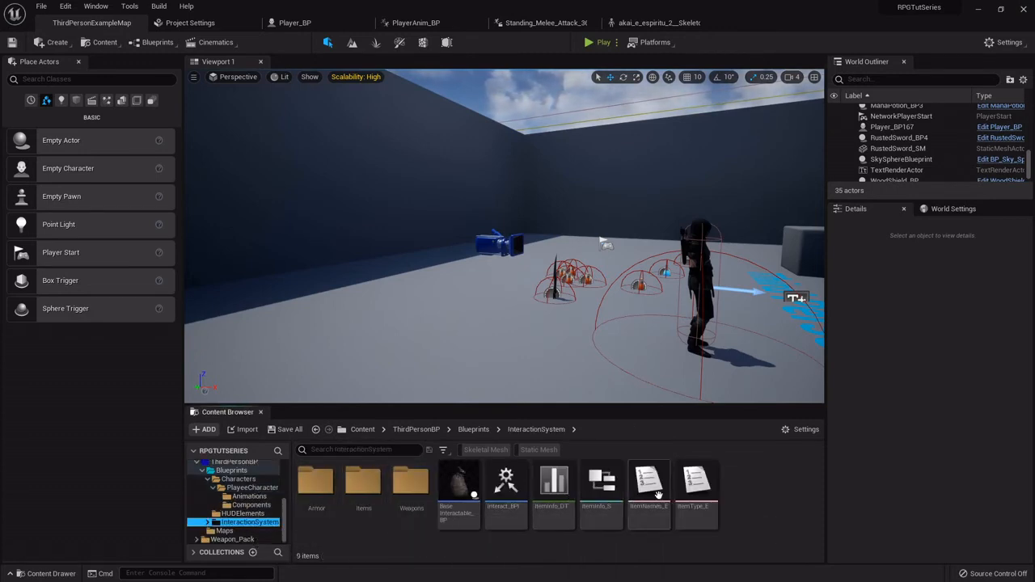
Step: Add a new enumerator named Accessory to the ItemType_E enum
{"action": "double_click", "coordinate": [696, 481]}
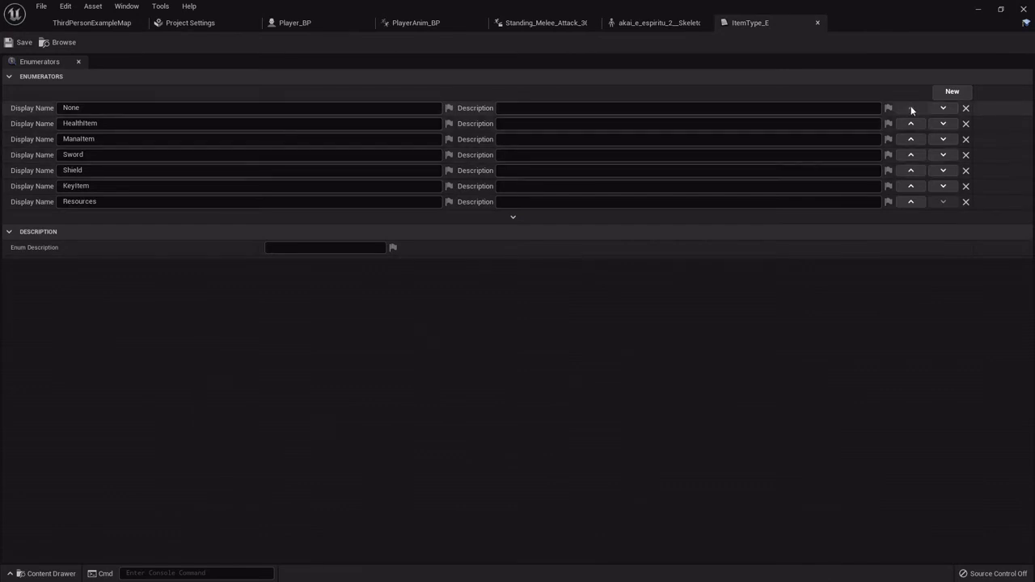
{"action": "left_click", "coordinate": [952, 90]}
{"action": "type", "text": "A"}
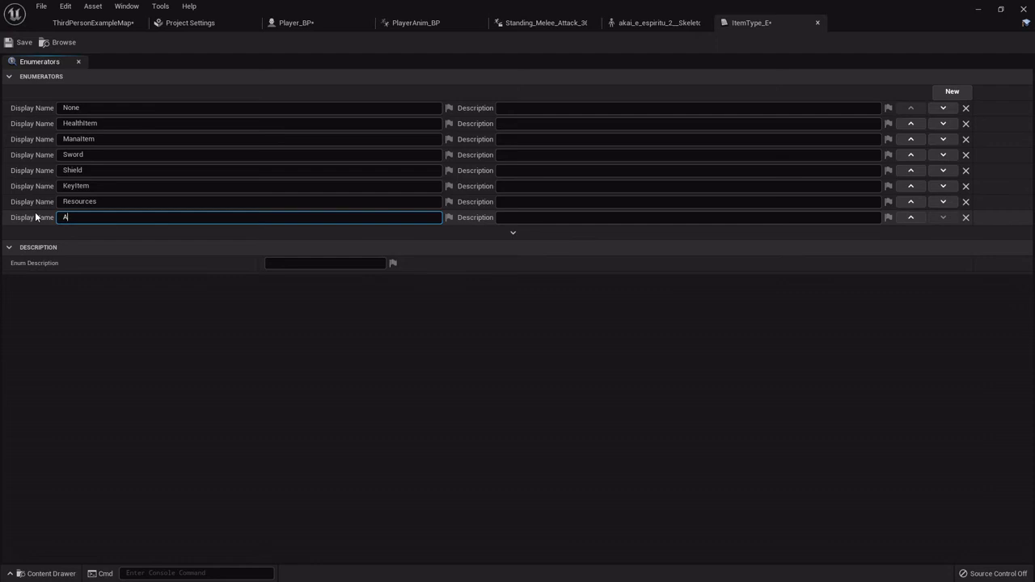
{"action": "type", "text": "ccessory"}
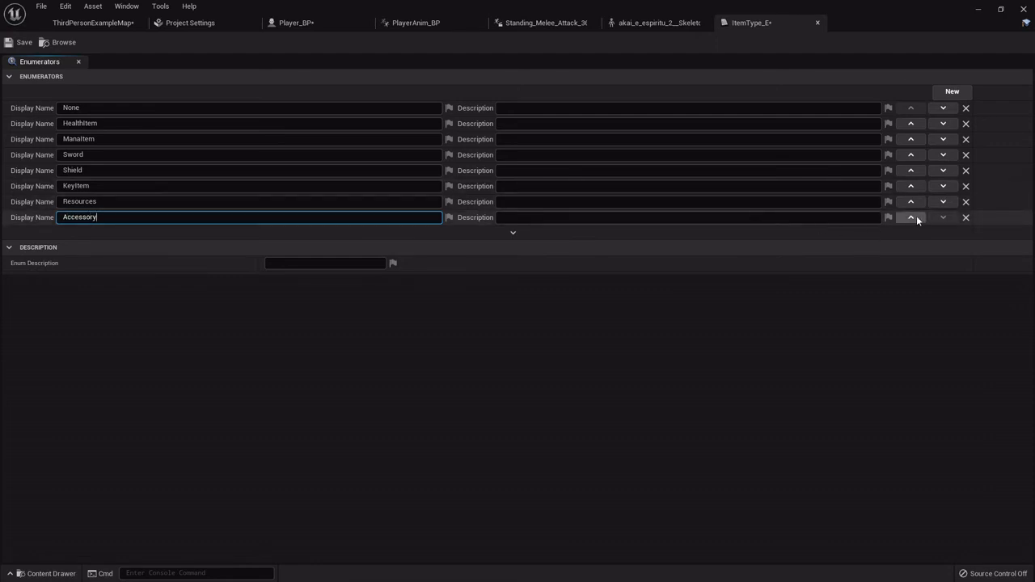
Step: Move Accessory up between KeyItem and Resources, then return to the level map
{"action": "left_click", "coordinate": [910, 217]}
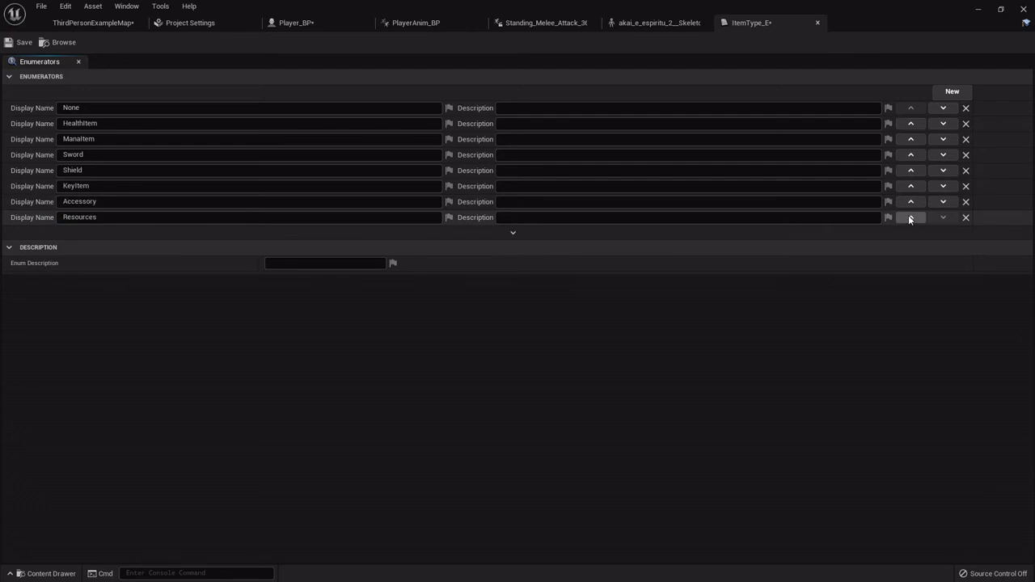
{"action": "left_click", "coordinate": [911, 201]}
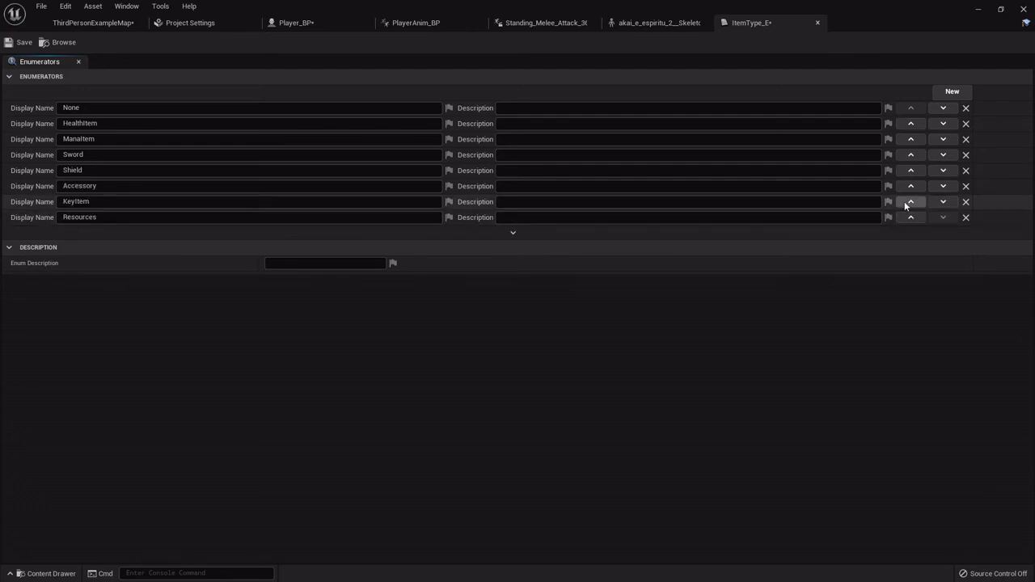
{"action": "left_click", "coordinate": [92, 21]}
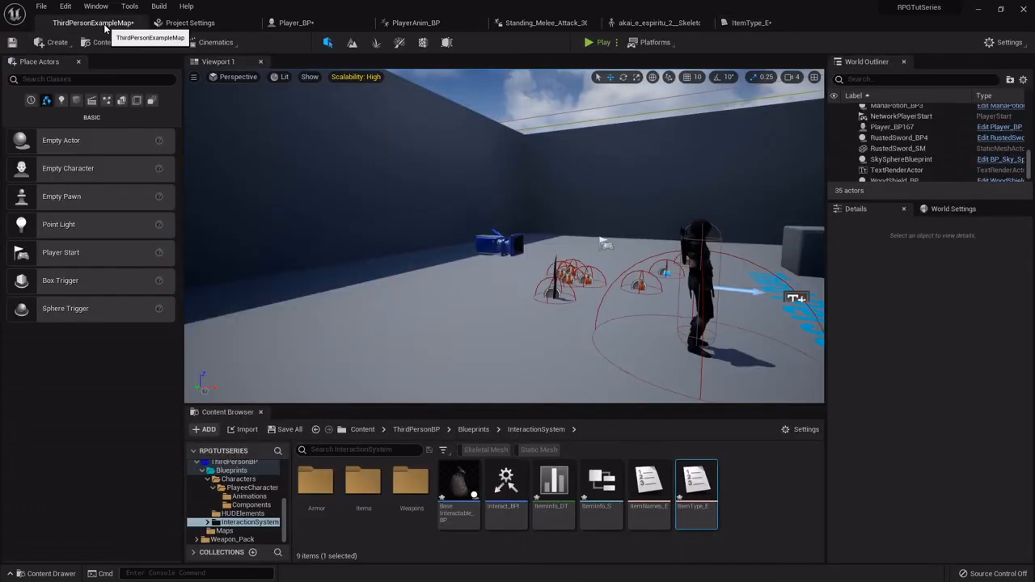
{"action": "left_click", "coordinate": [289, 428]}
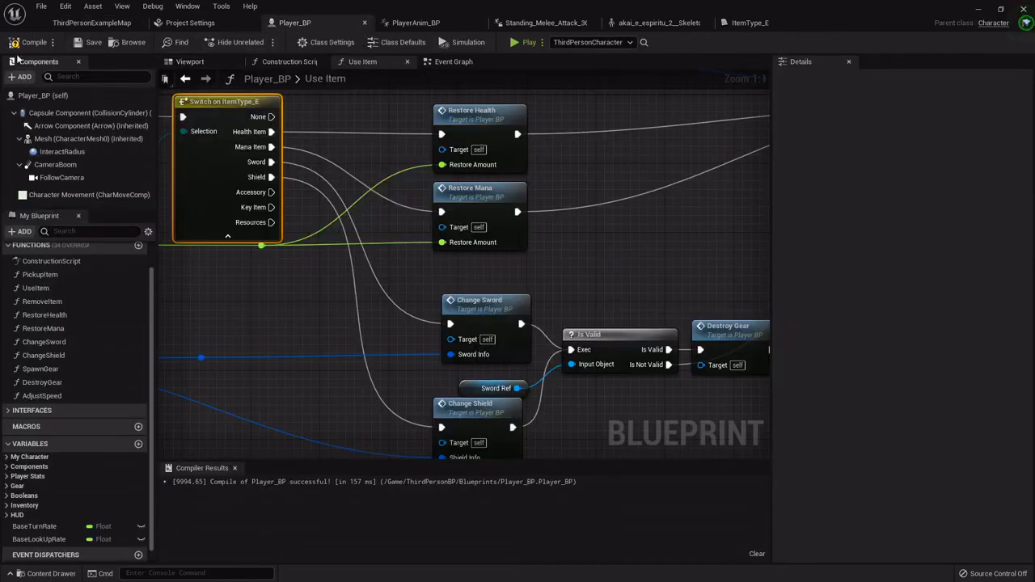
{"action": "left_click", "coordinate": [29, 42]}
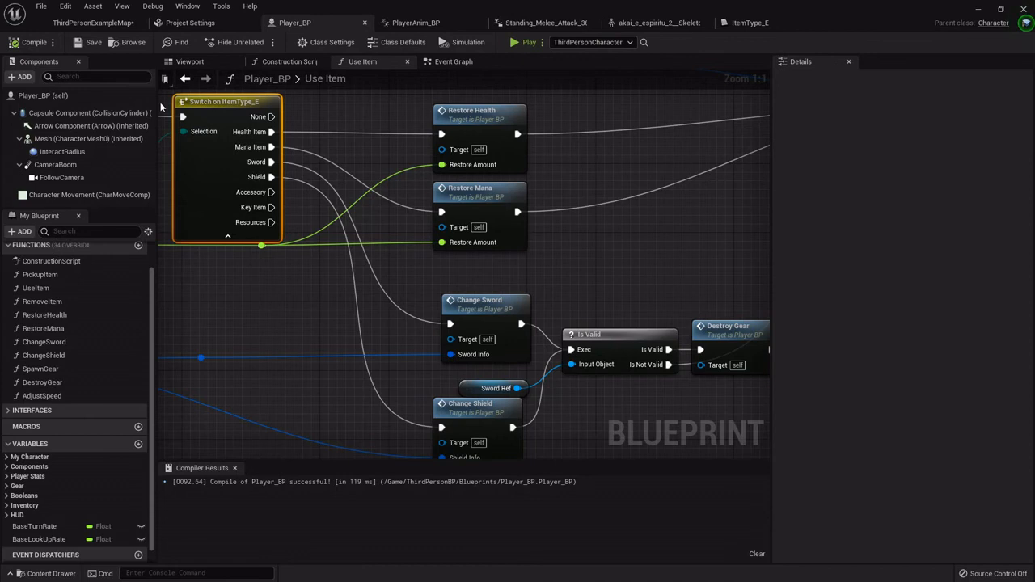
{"action": "mouse_move", "coordinate": [331, 209]}
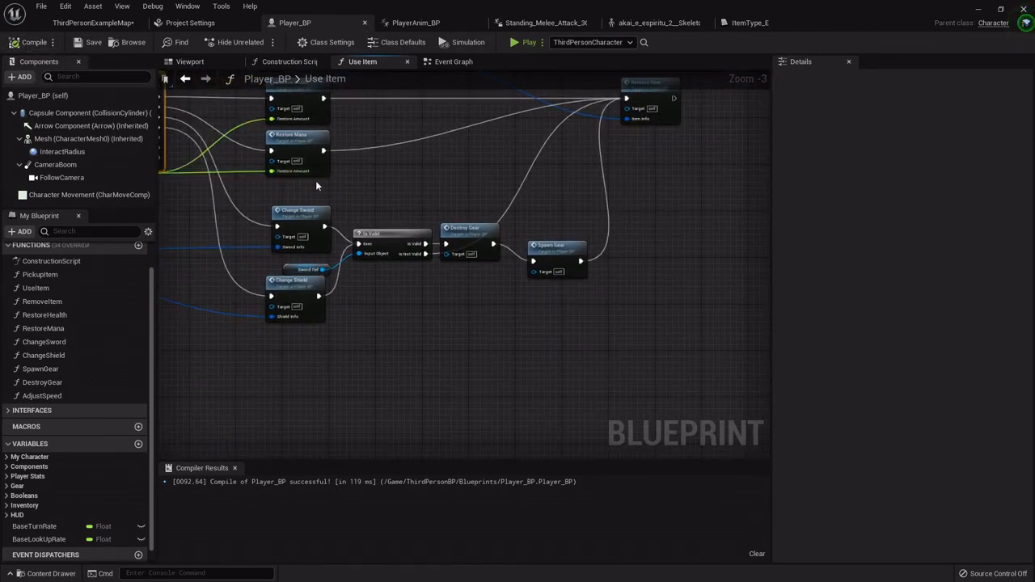
{"action": "scroll", "scroll_direction": "down", "scroll_amount": 3}
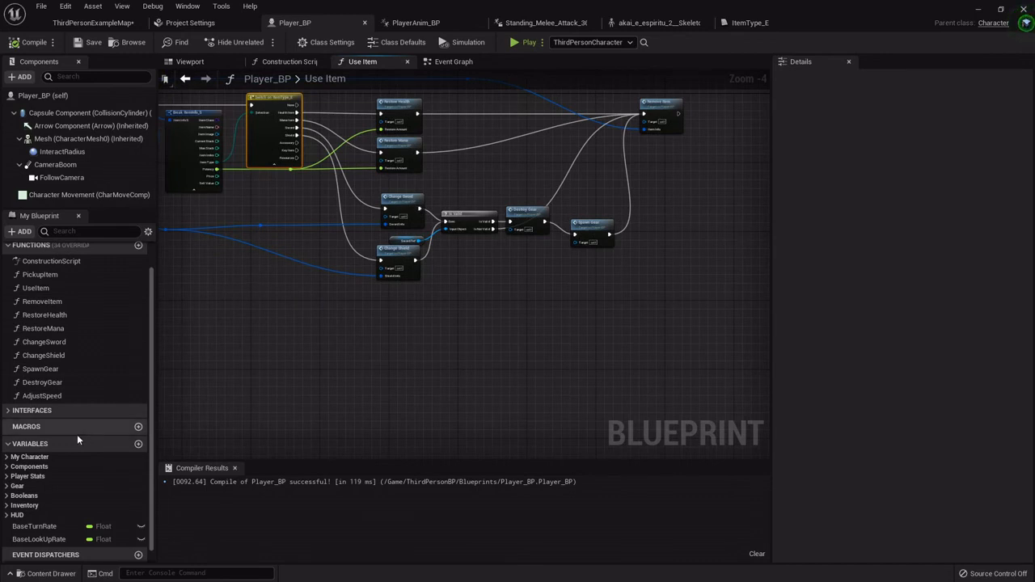
{"action": "scroll", "scroll_direction": "up", "scroll_amount": 3}
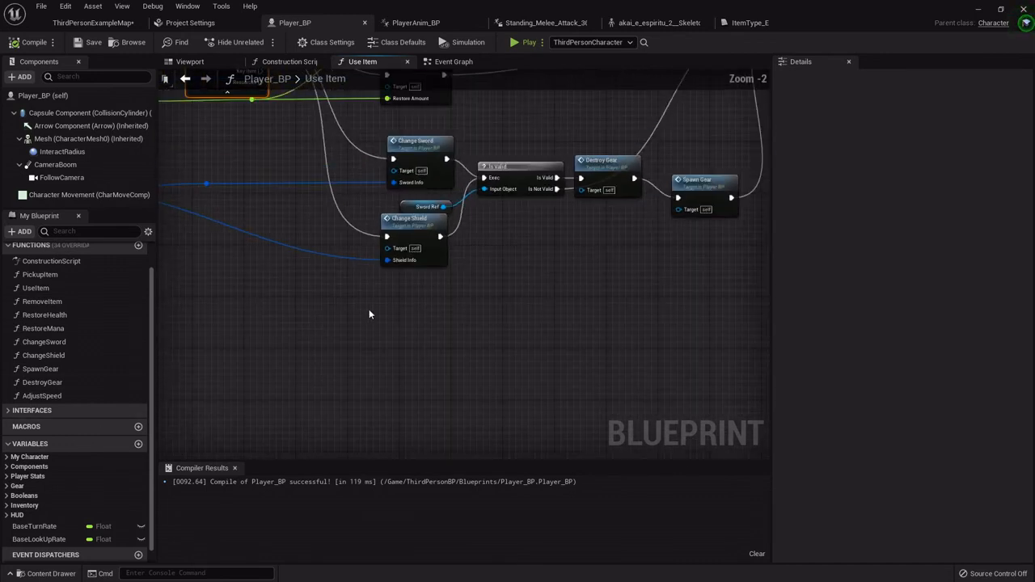
{"action": "mouse_move", "coordinate": [223, 329]}
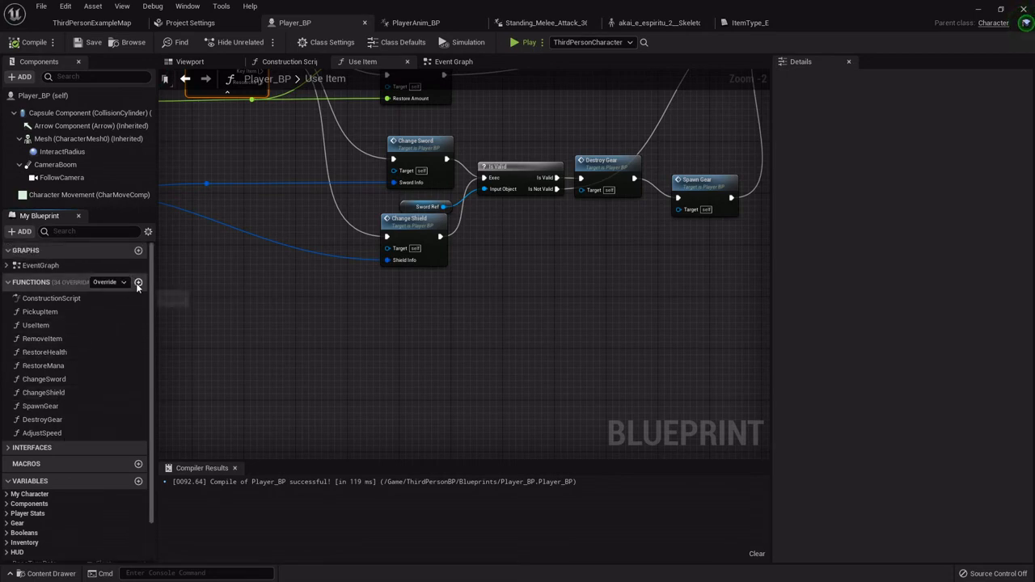
Step: Create a ChangeAccessory function in Player_BP with an input parameter named ItemInfo
{"action": "left_click", "coordinate": [139, 282]}
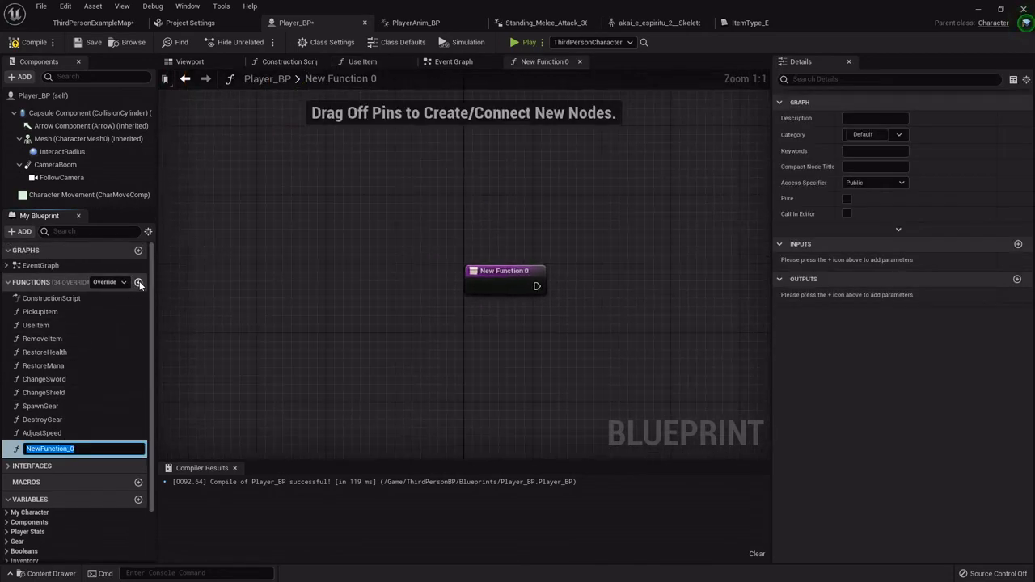
{"action": "type", "text": "ChangeAccessory"}
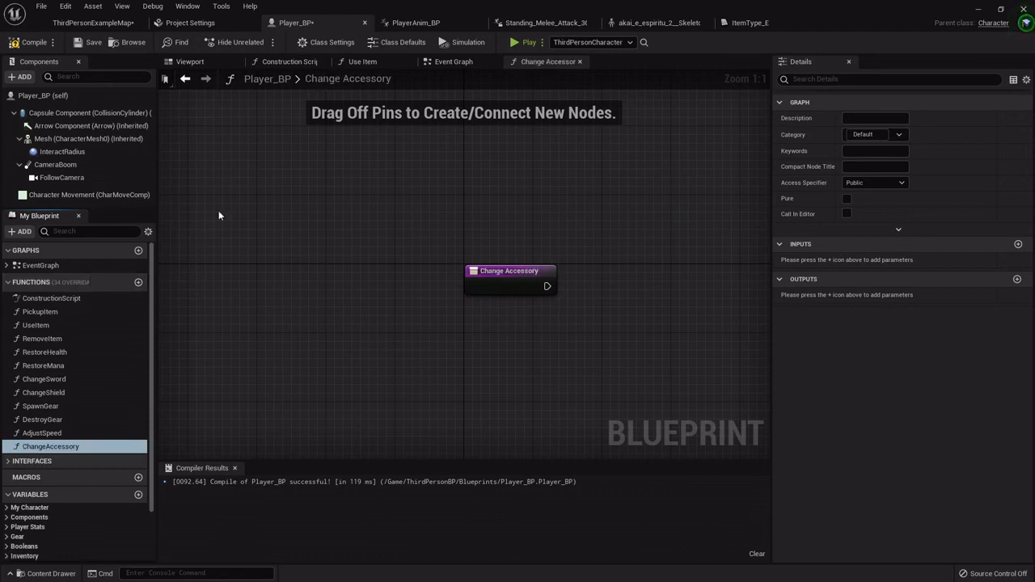
{"action": "left_click", "coordinate": [1017, 244]}
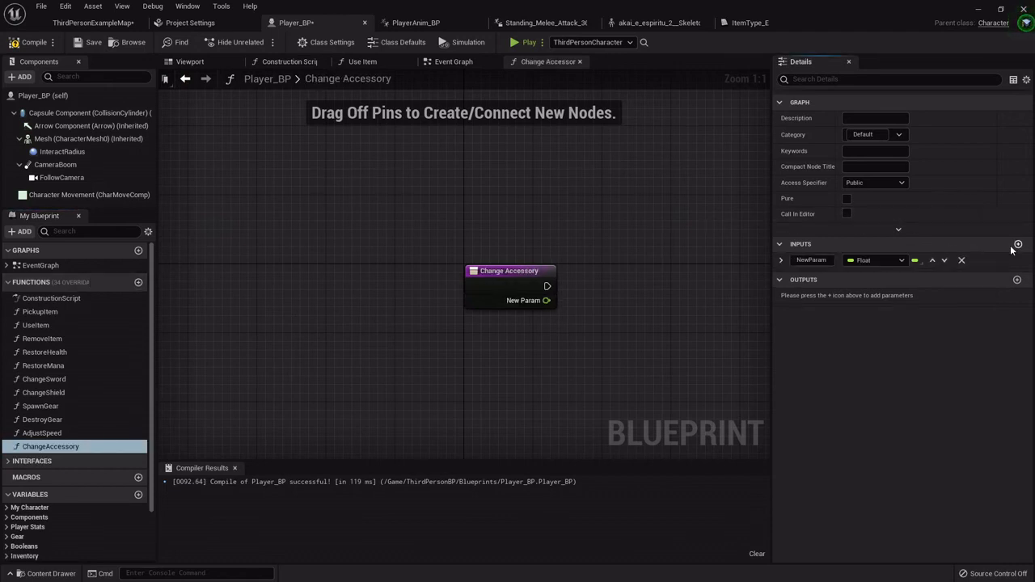
{"action": "double_click", "coordinate": [811, 259]}
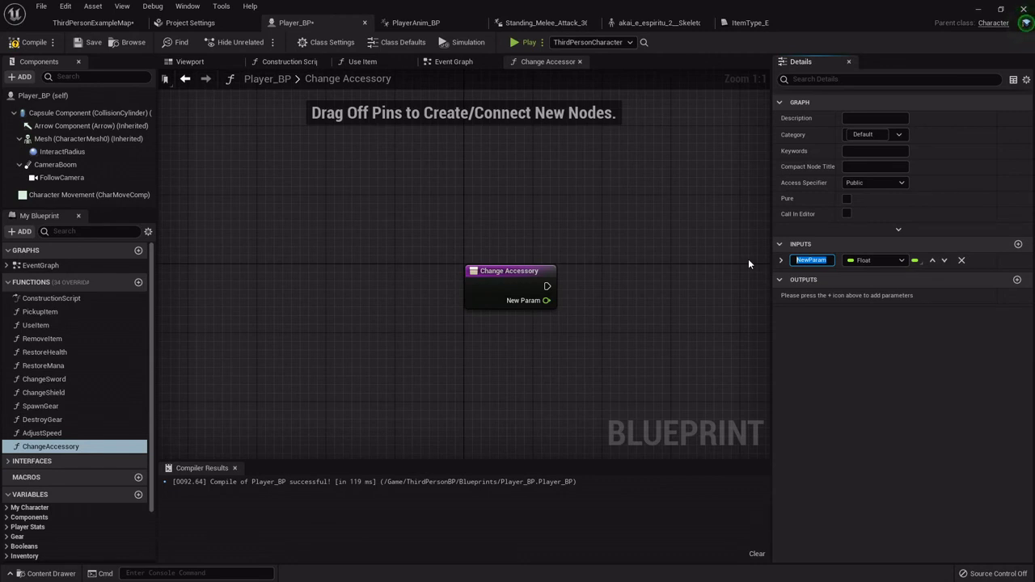
{"action": "type", "text": "Ite"}
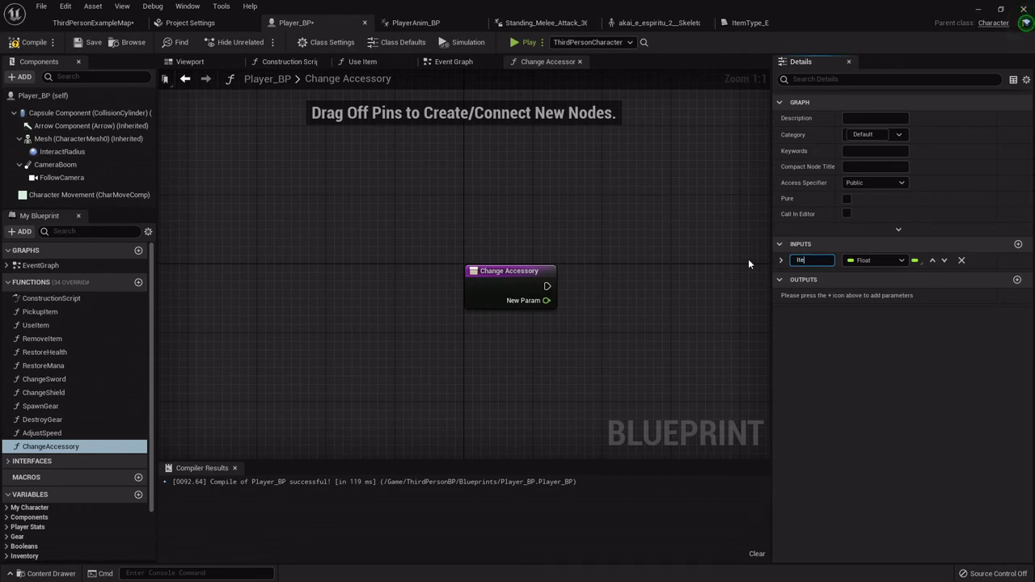
{"action": "type", "text": "ItemInfo"}
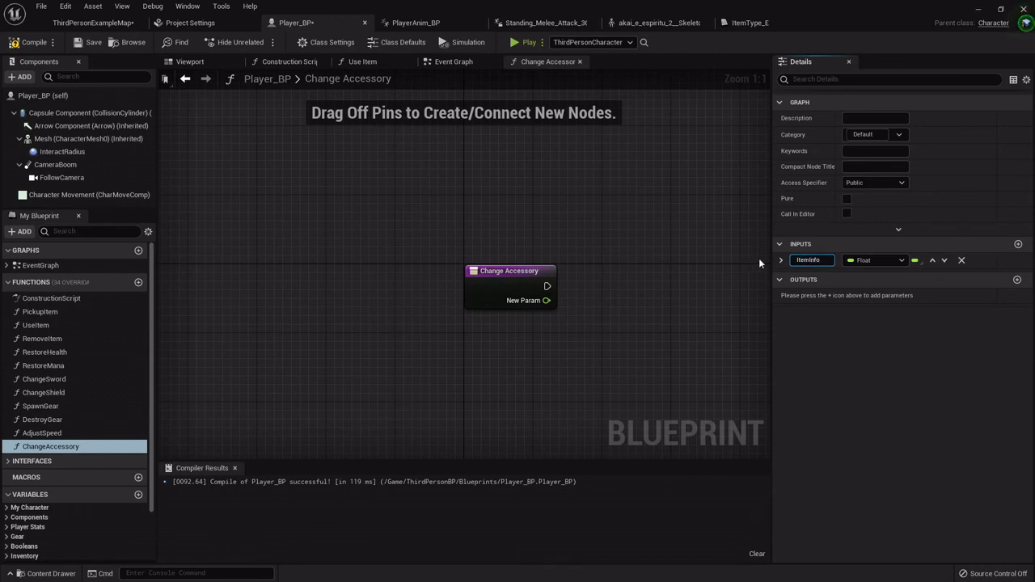
Step: Set the ItemInfo parameter's type to the Item Info S structure
{"action": "left_click", "coordinate": [873, 259]}
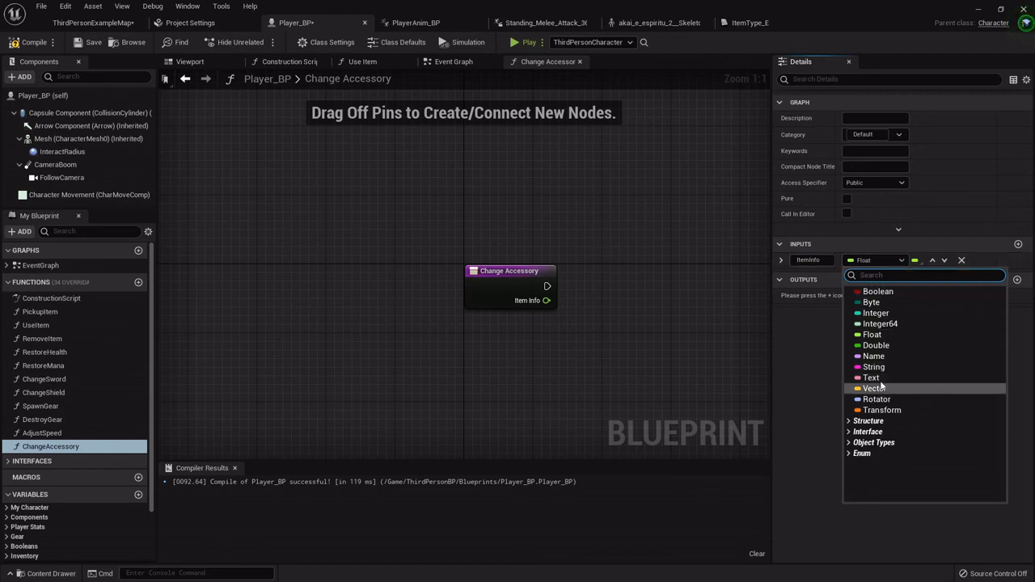
{"action": "type", "text": "item"}
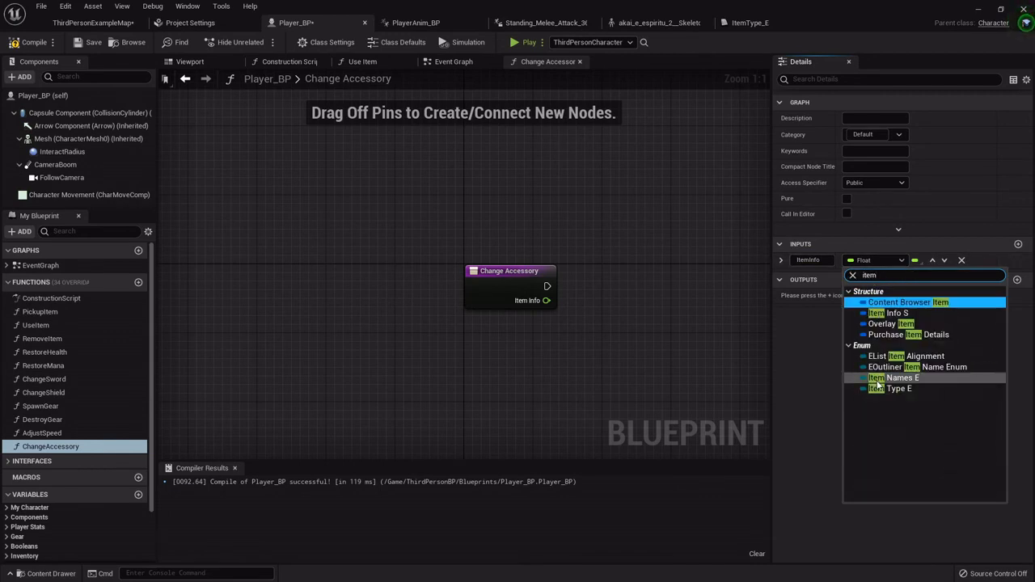
{"action": "left_click", "coordinate": [888, 313]}
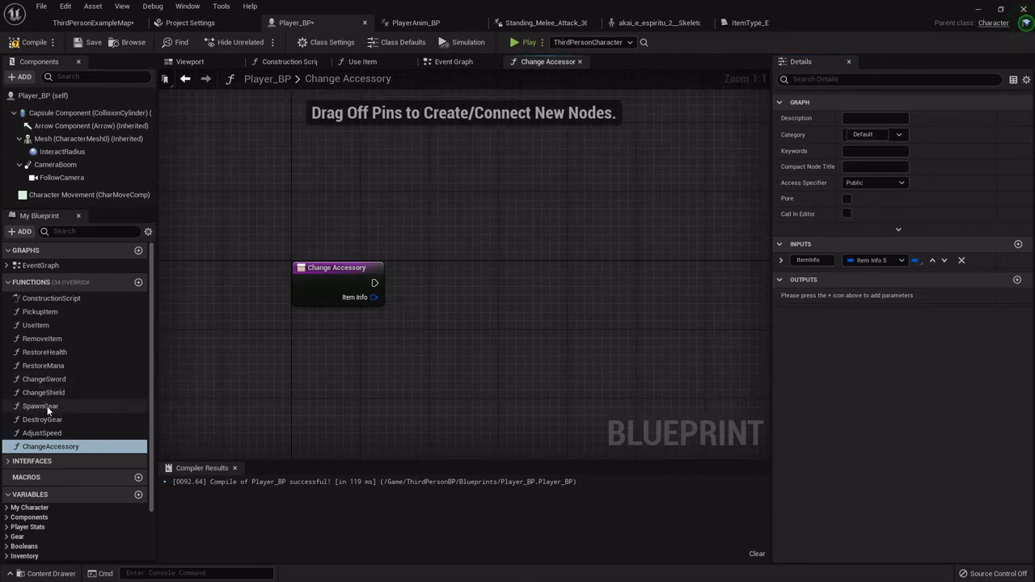
Step: List ChangeAccessory below ChangeShield and add a Set AccInfo node fed by the Item Info input
{"action": "left_click", "coordinate": [51, 406]}
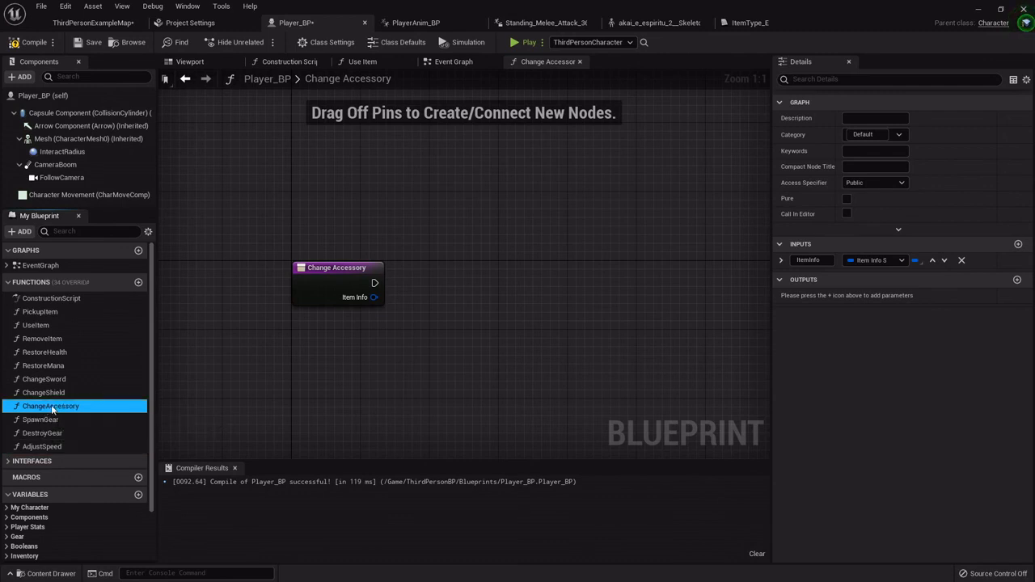
{"action": "mouse_move", "coordinate": [355, 297]}
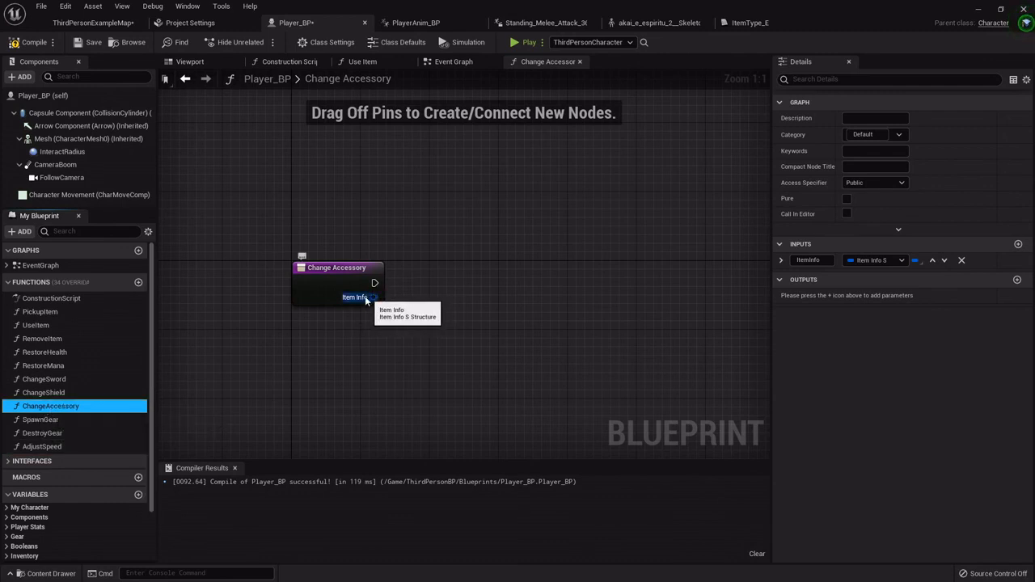
{"action": "left_click", "coordinate": [27, 475]}
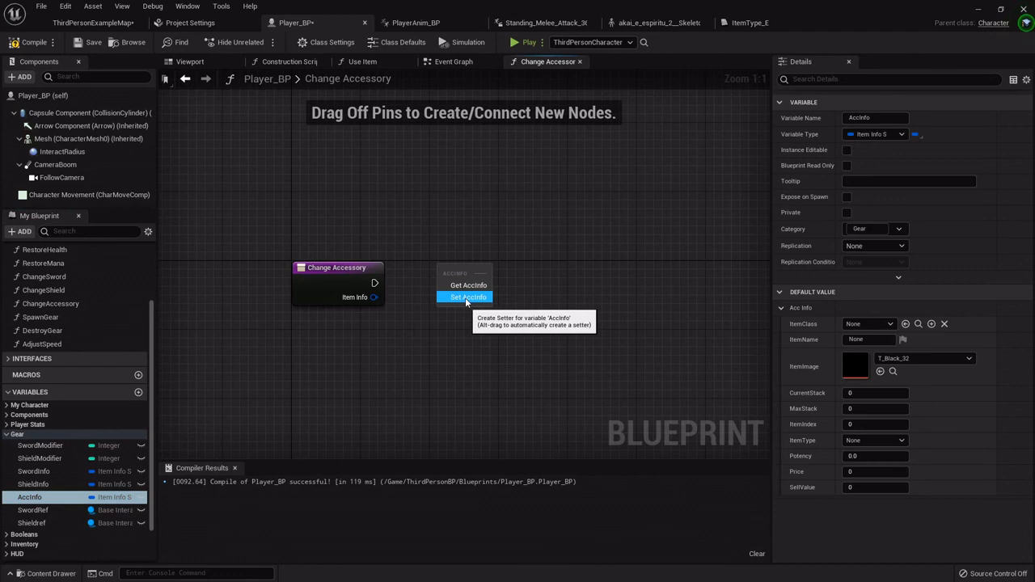
{"action": "left_click", "coordinate": [467, 297]}
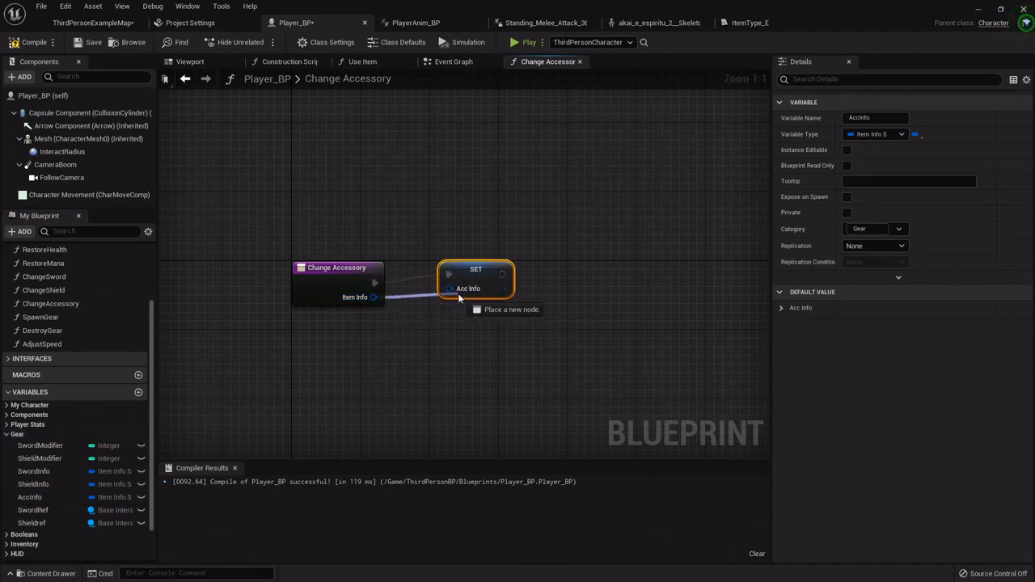
{"action": "mouse_move", "coordinate": [475, 279]}
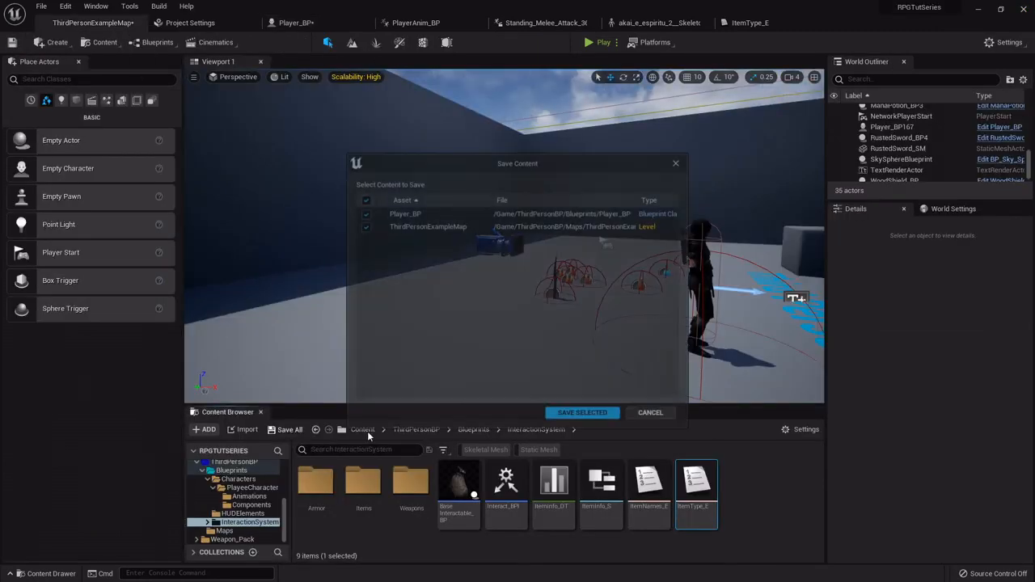
Step: Save Player_BP and the level, then show Player_BP's Event Graph with its comment groups
{"action": "left_click", "coordinate": [583, 412]}
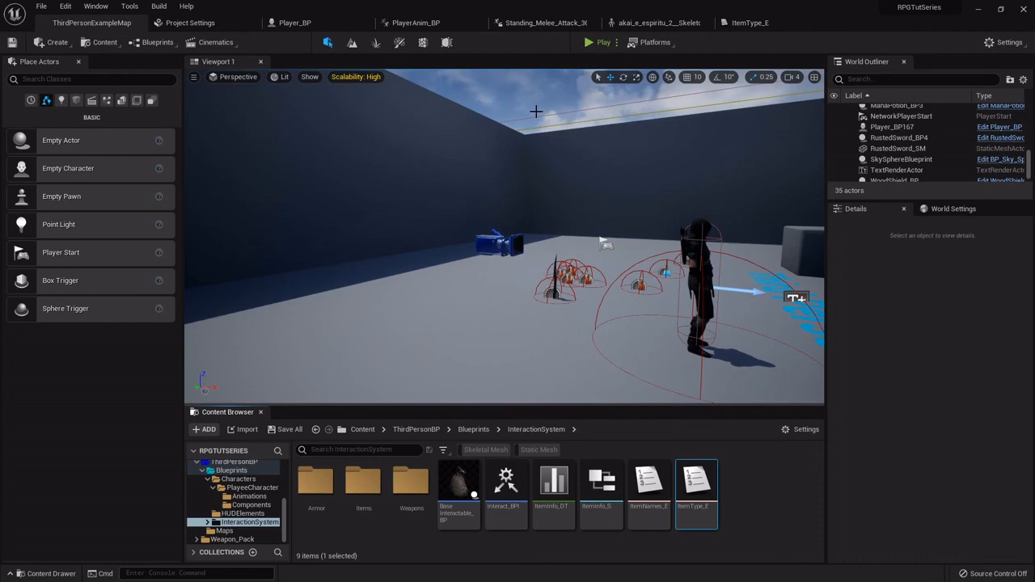
{"action": "left_click", "coordinate": [294, 22]}
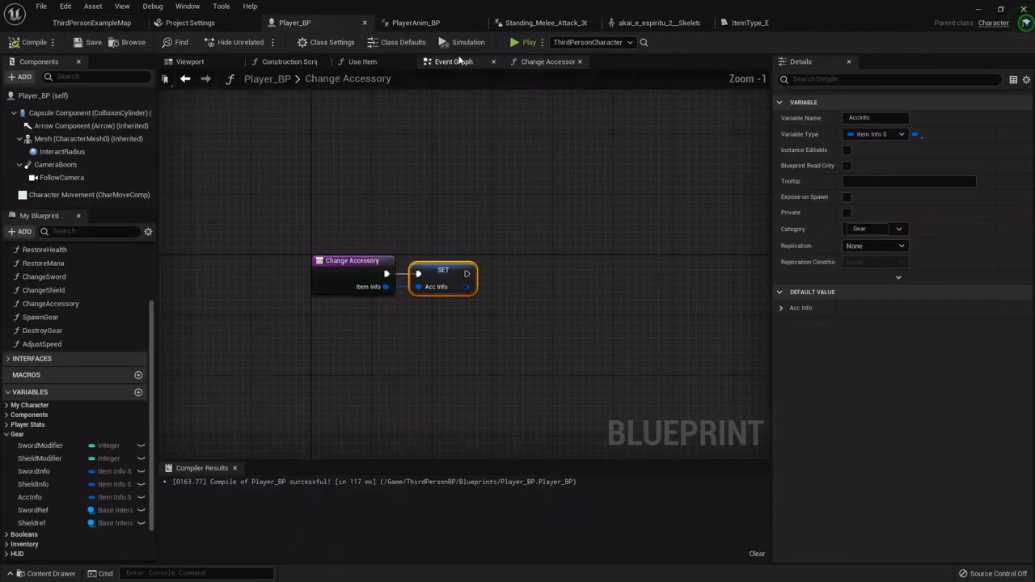
{"action": "left_click", "coordinate": [454, 62]}
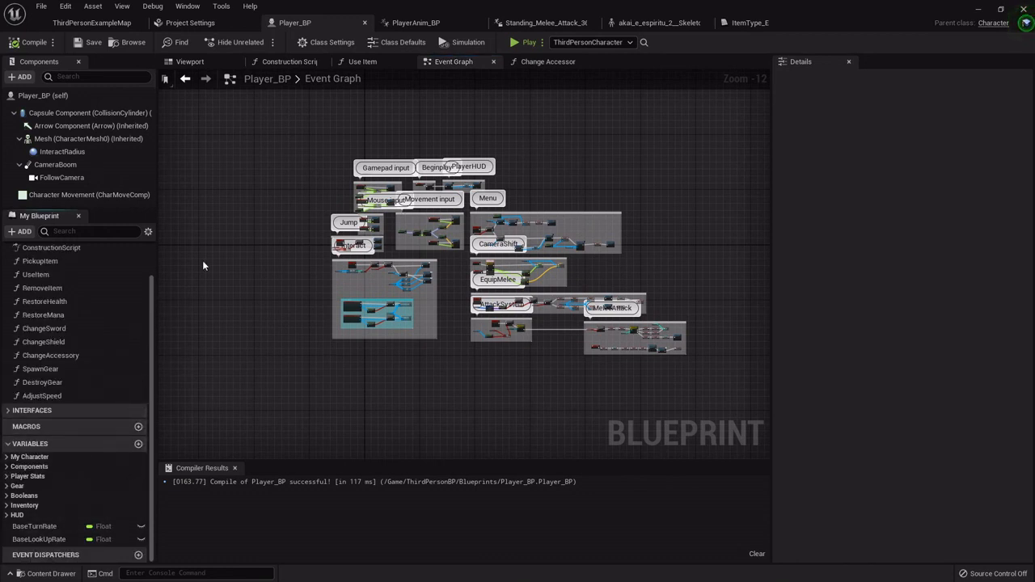
{"action": "mouse_move", "coordinate": [91, 21]}
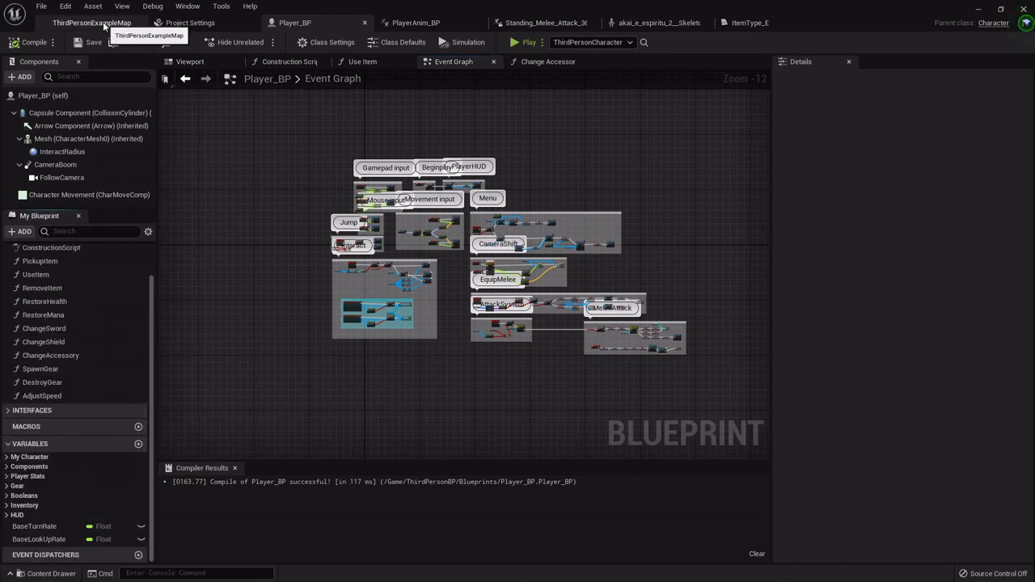
{"action": "mouse_move", "coordinate": [367, 97]}
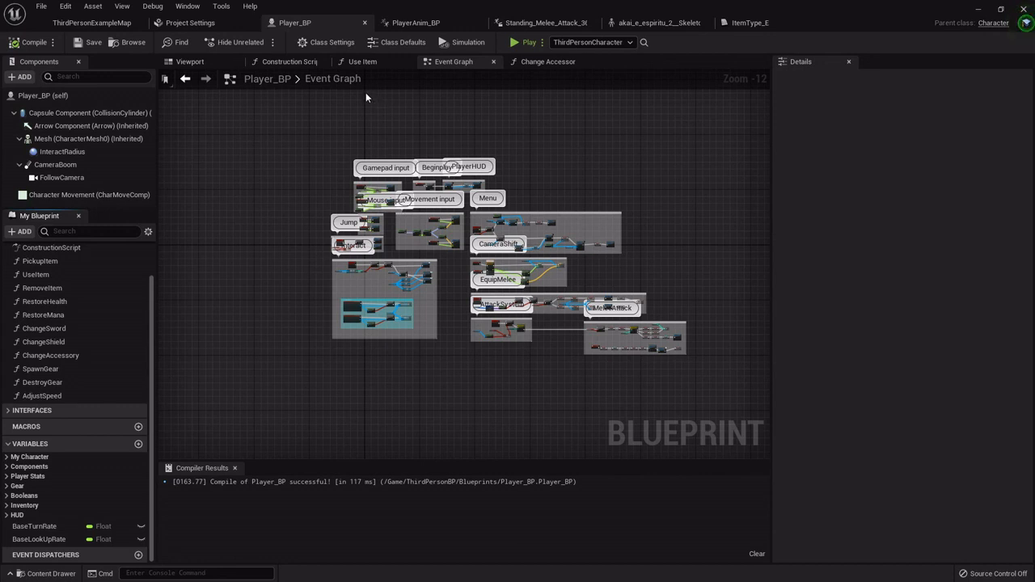